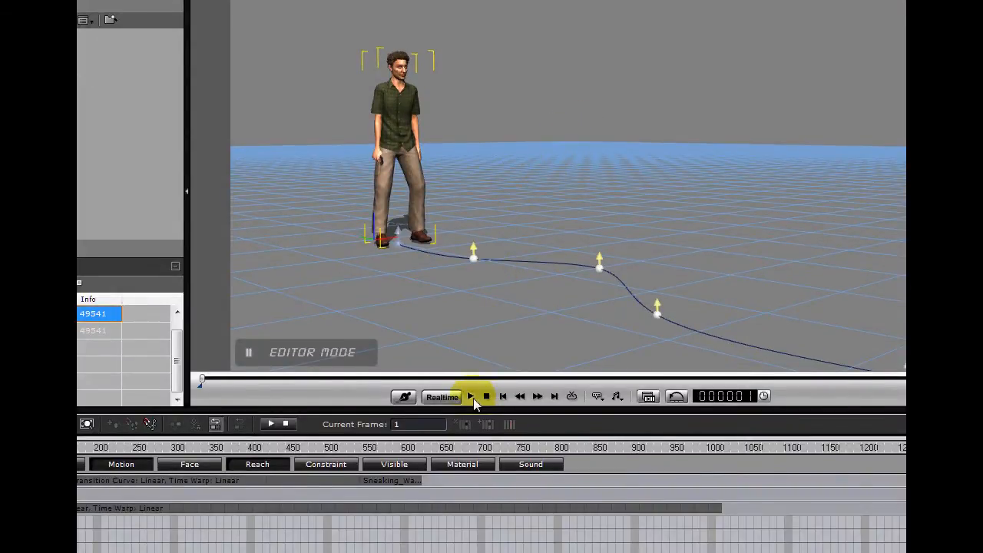
Preview the sneaking walk along the curved path and stop playback
left_click(470, 397)
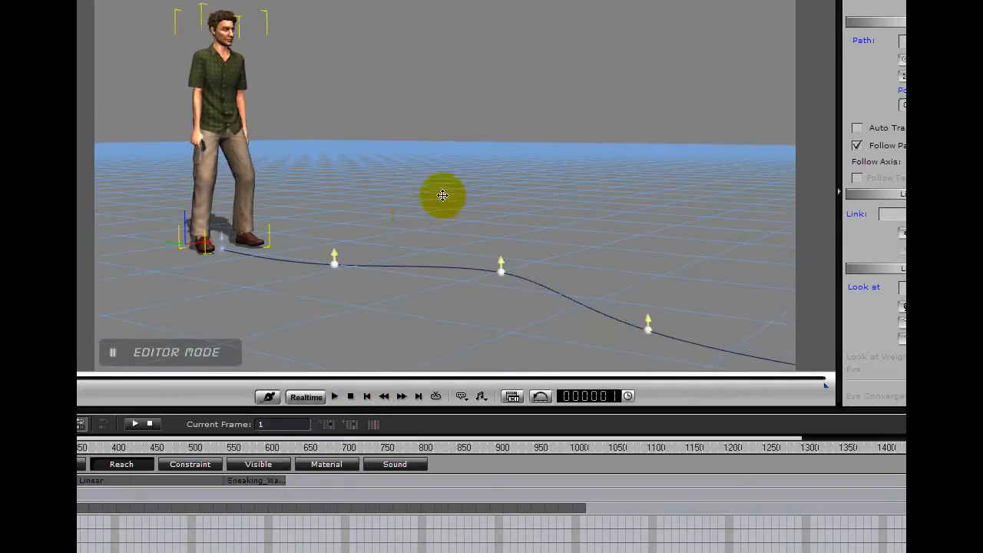
left_click(335, 396)
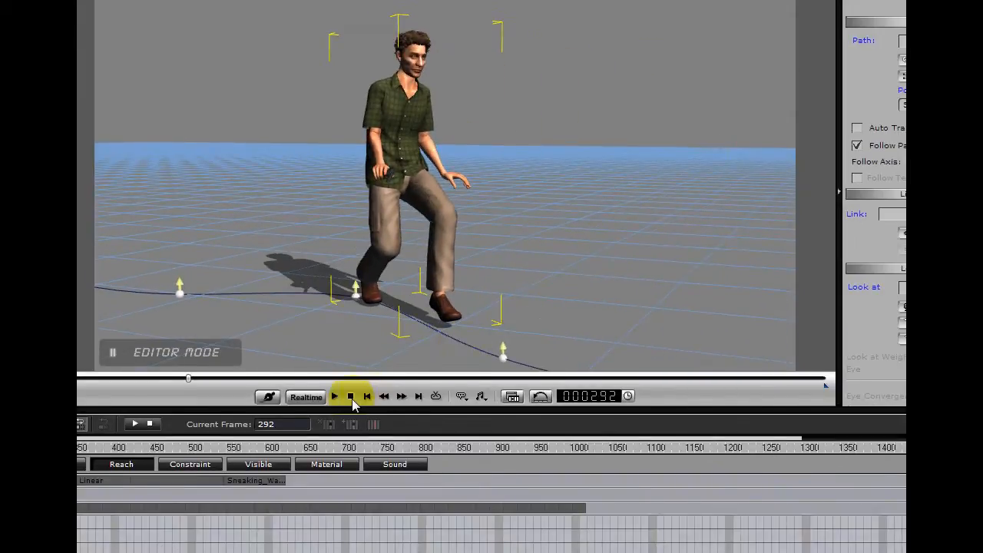
left_click(367, 396)
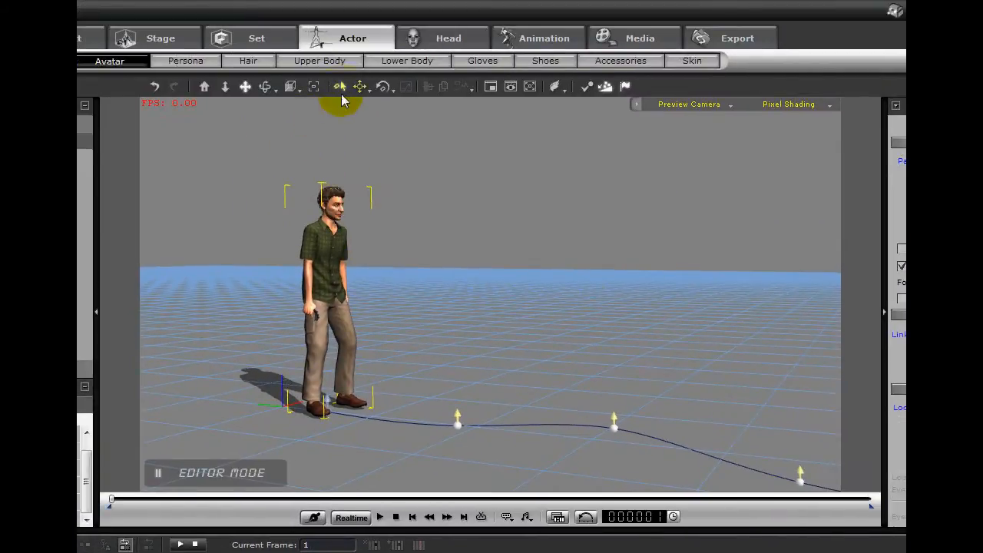
Select the Sneaking_Walking clip at frame 51 with the Modify panel's Motion section shown
left_click(544, 37)
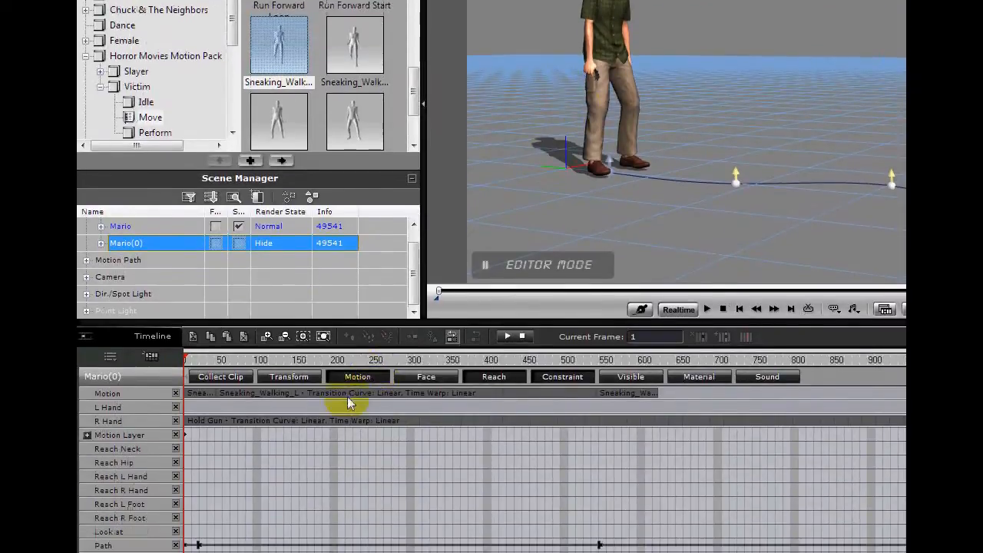
left_click(707, 308)
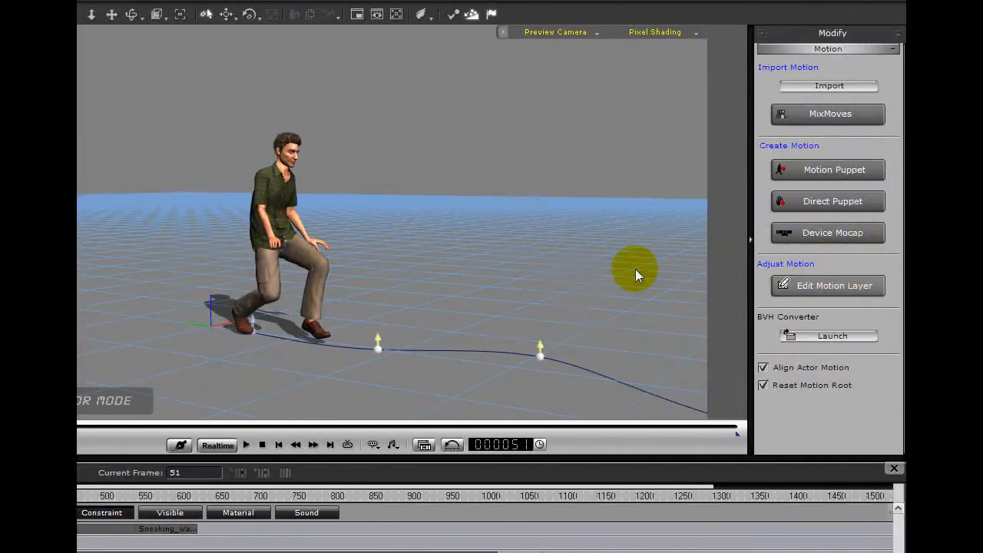
Raise the right-hand effector in Edit Motion Layer so the avatar holds the pistol out
left_click(828, 284)
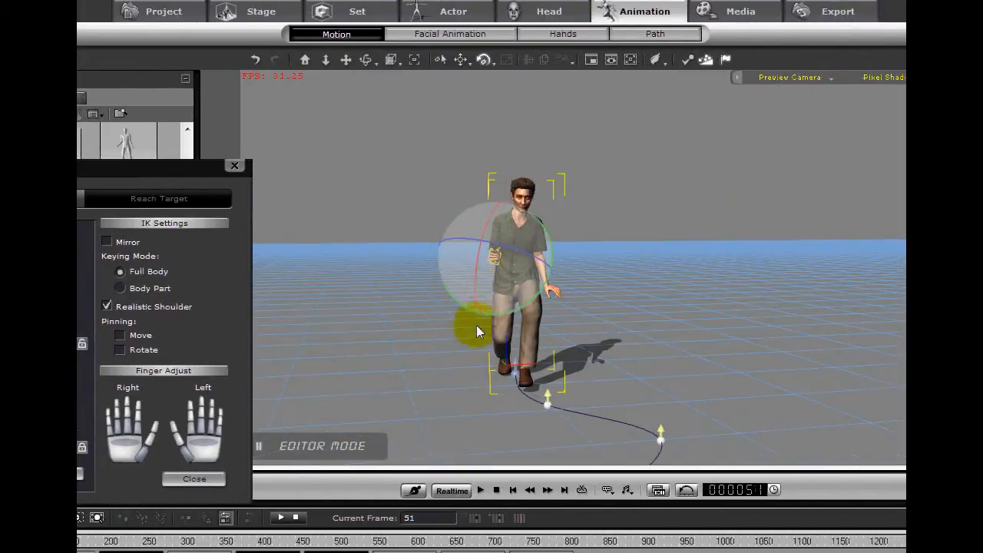
left_click_drag(476, 331, 507, 322)
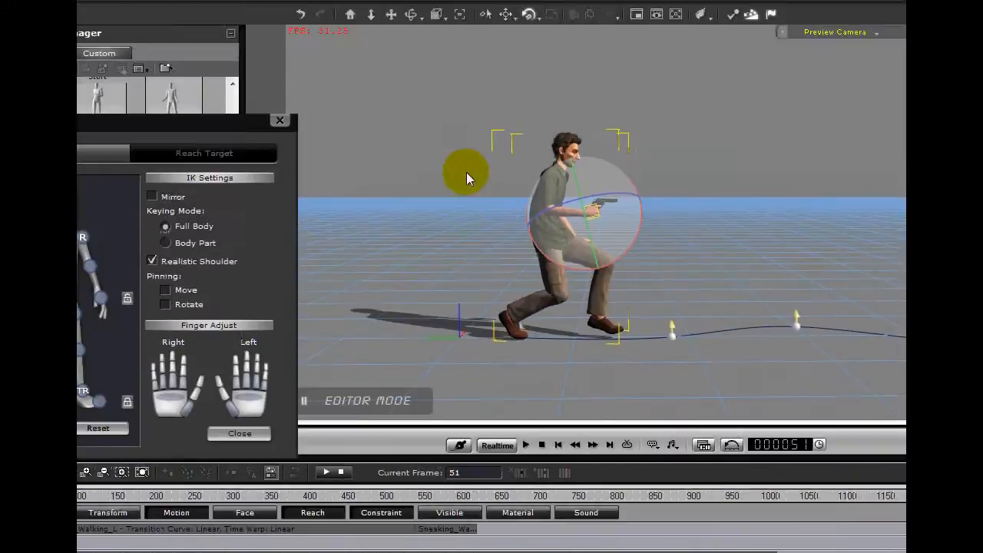
left_click(525, 444)
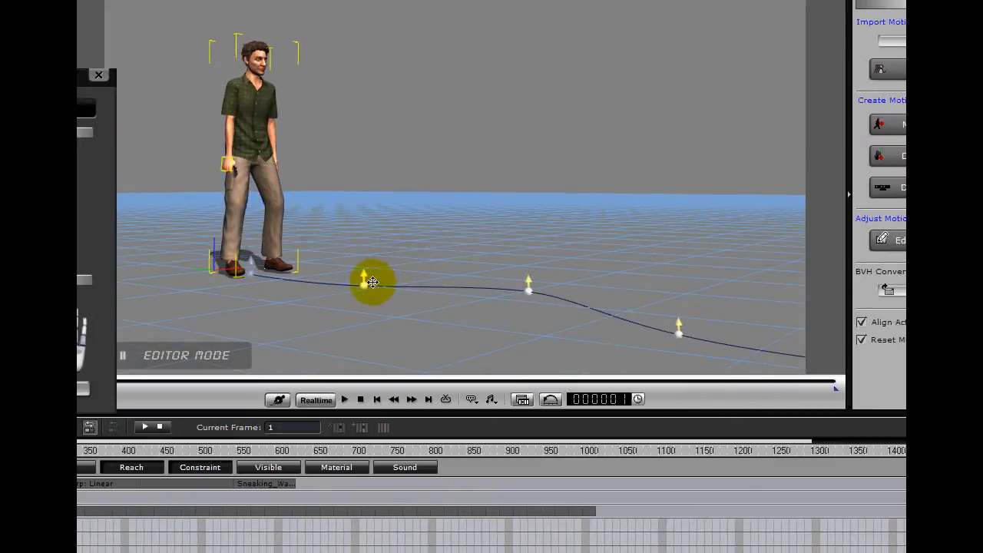
Preview the avatar carrying the pistol along the path, then stop at the start
left_click(344, 399)
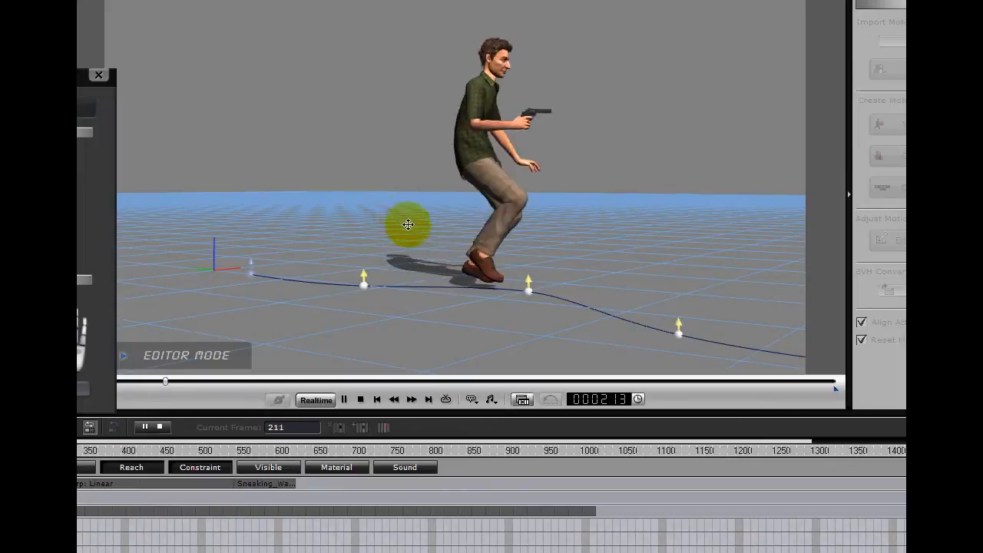
left_click(344, 399)
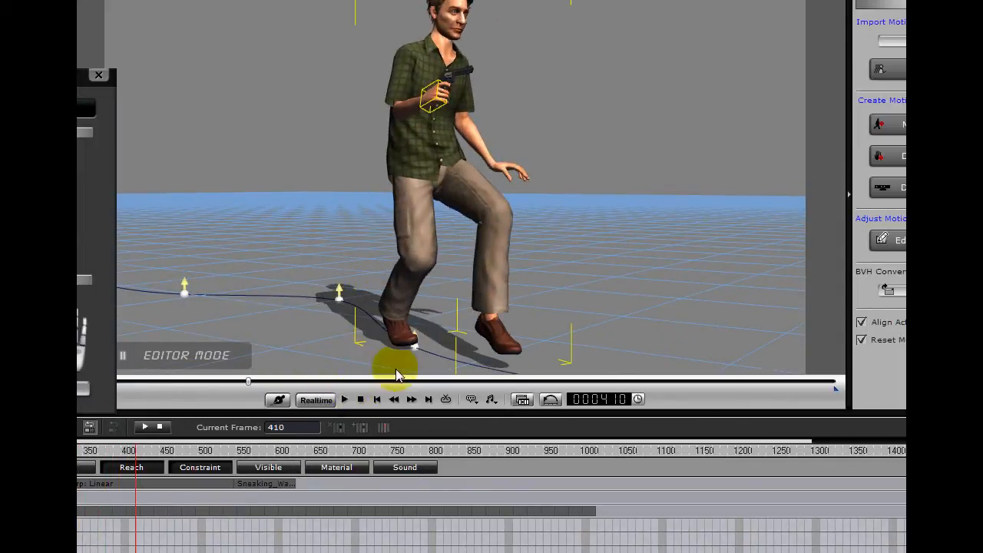
left_click(377, 399)
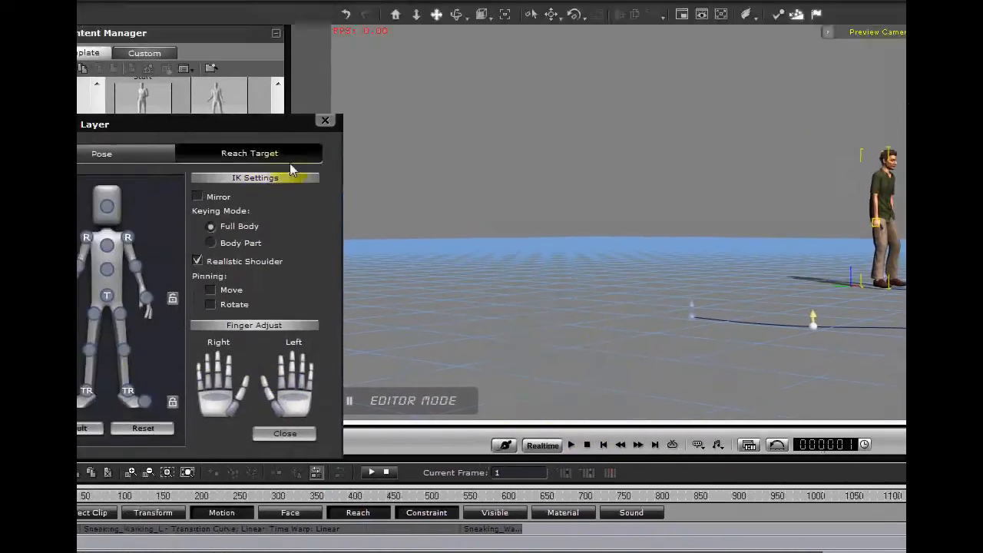
left_click(284, 433)
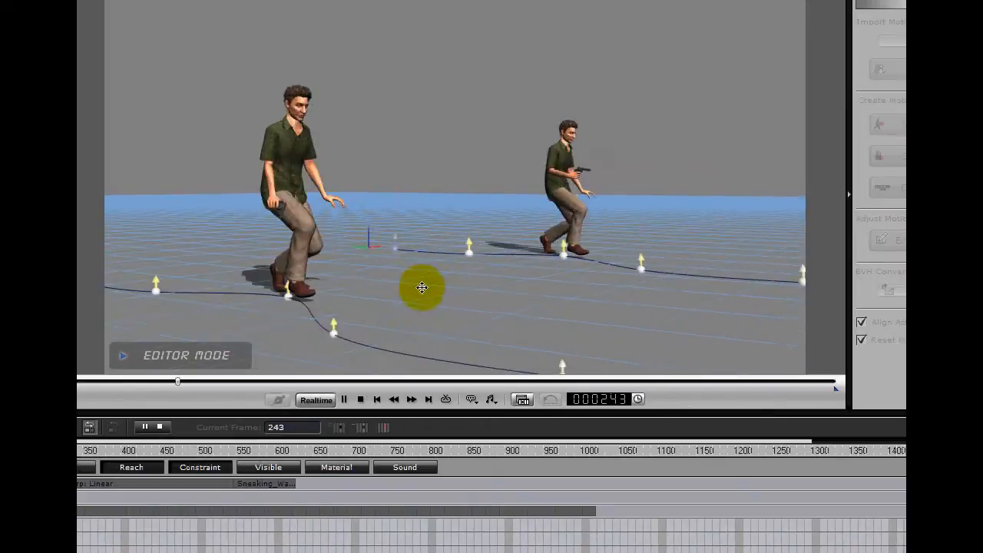
left_click(359, 399)
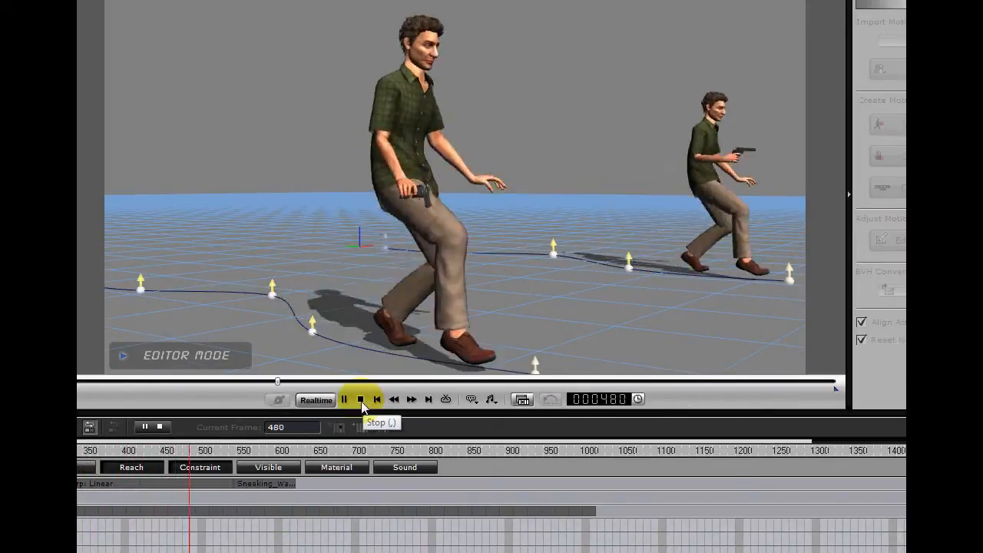
left_click(360, 399)
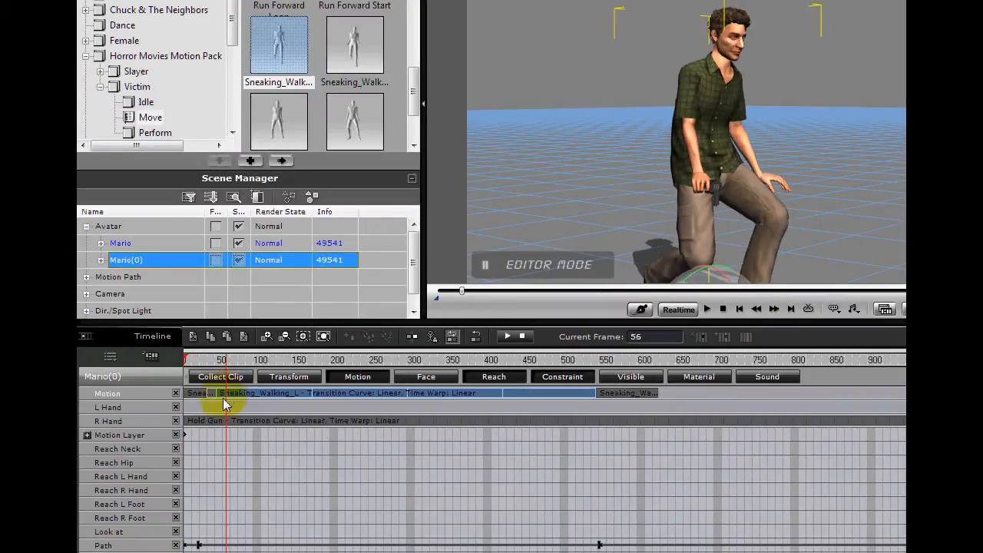
mouse_move(258, 403)
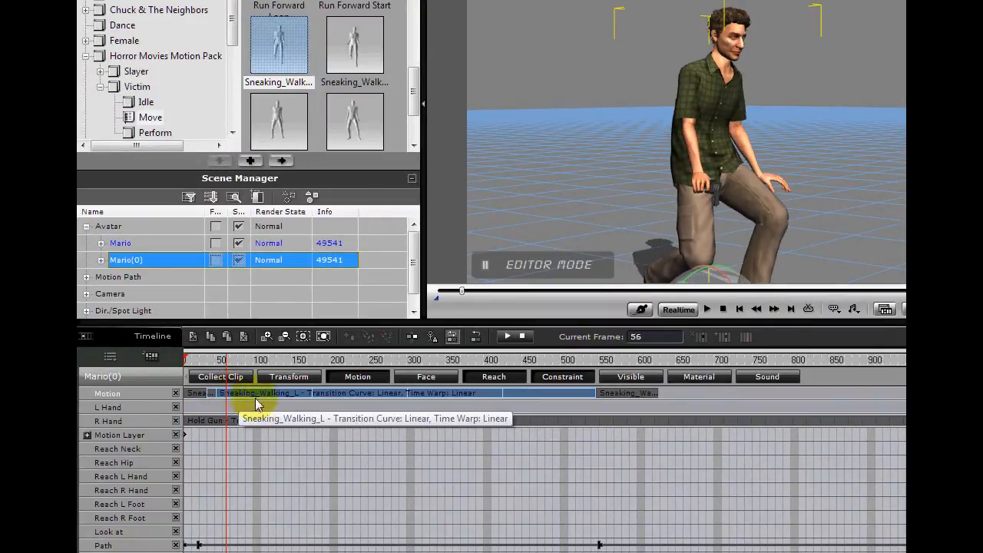
mouse_move(581, 183)
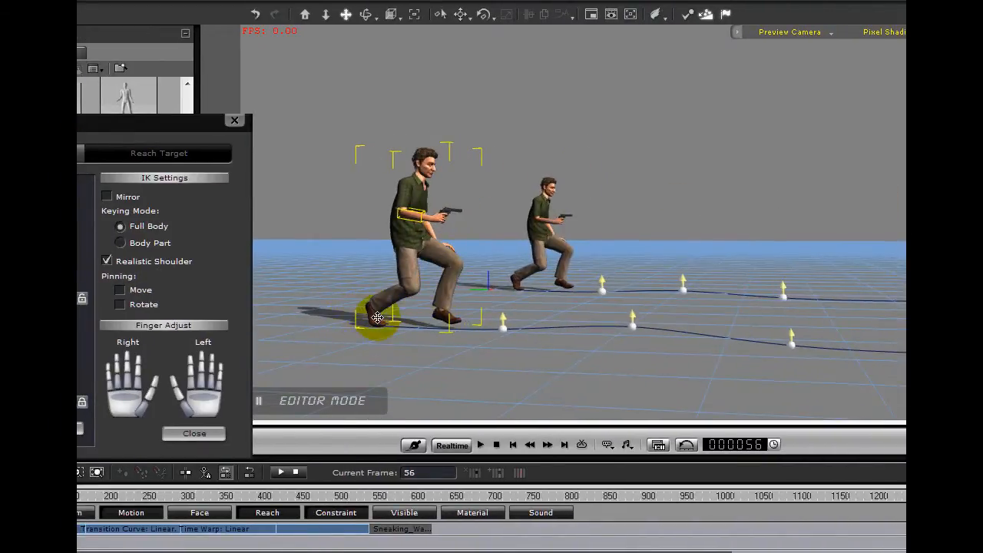
Pose the front avatar's hand effector to aim its pistol and return to frame 1
left_click(479, 444)
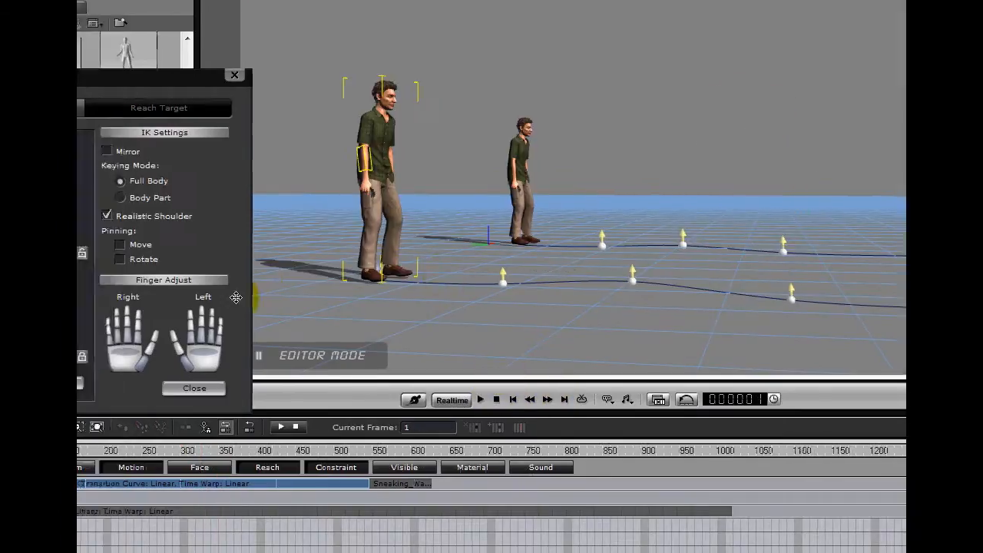
left_click(193, 388)
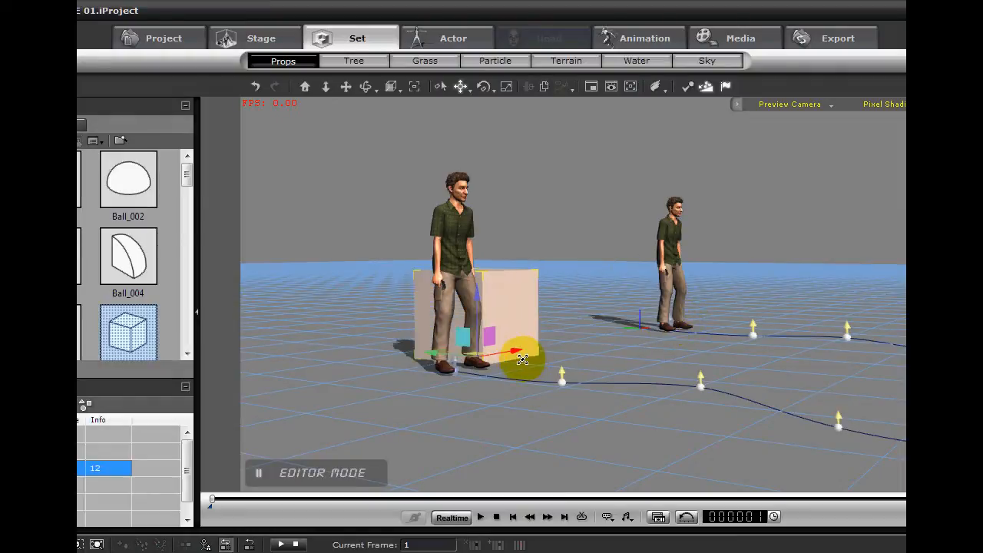
Drop a Box prop into the scene, shrink it to about 23 and set it by the avatar's feet
left_click_drag(521, 353, 415, 376)
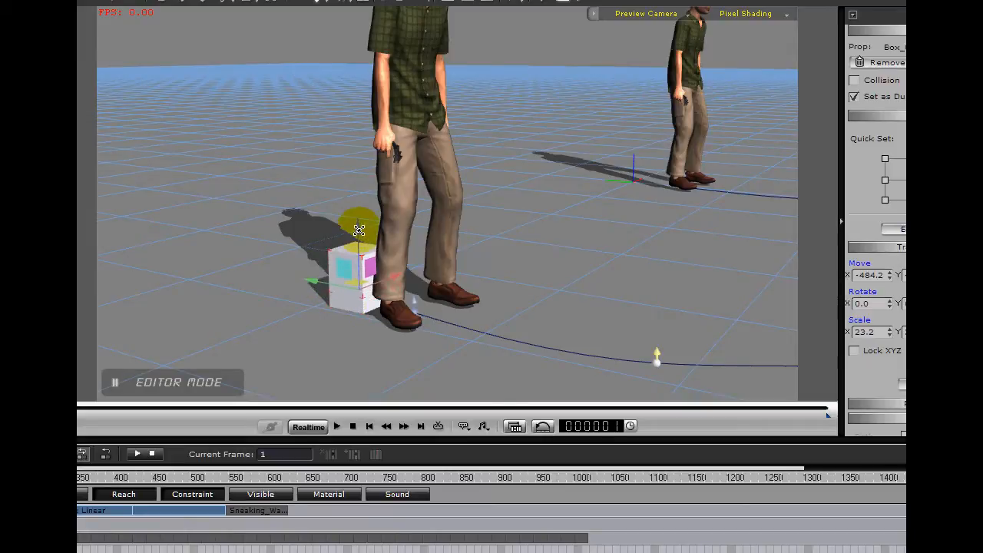
left_click_drag(356, 230, 345, 153)
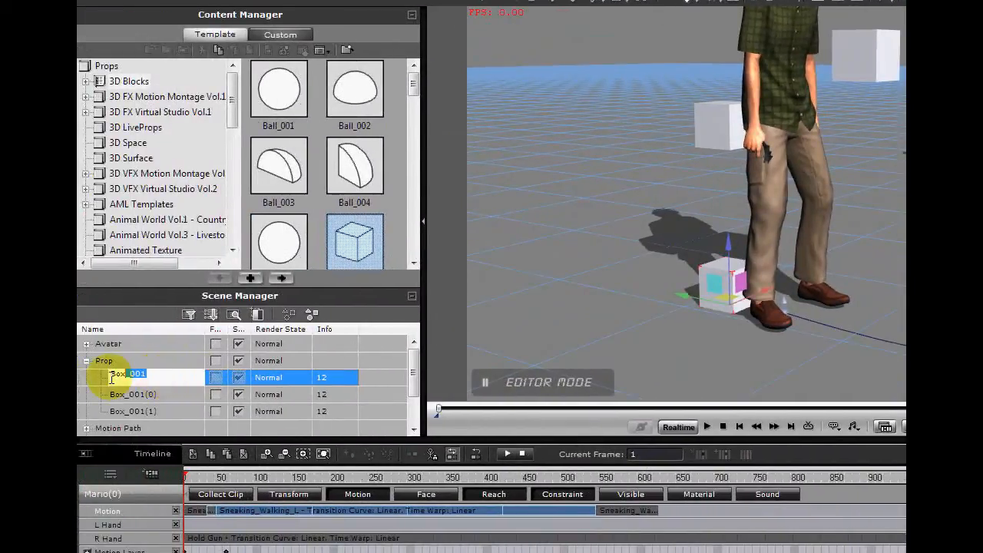
Rename the three box props PATH, WAIST and HAND in the Scene Manager
type("PATH")
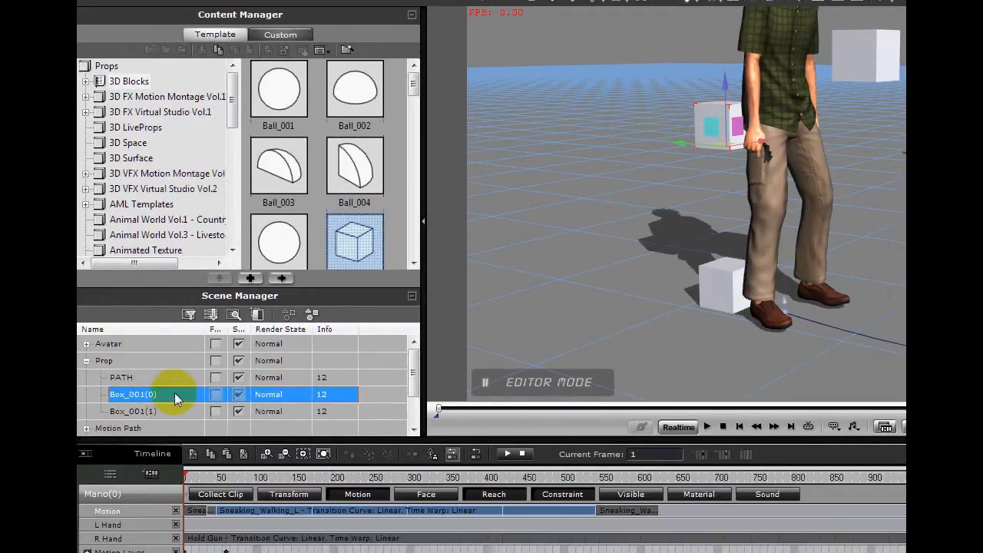
type("w")
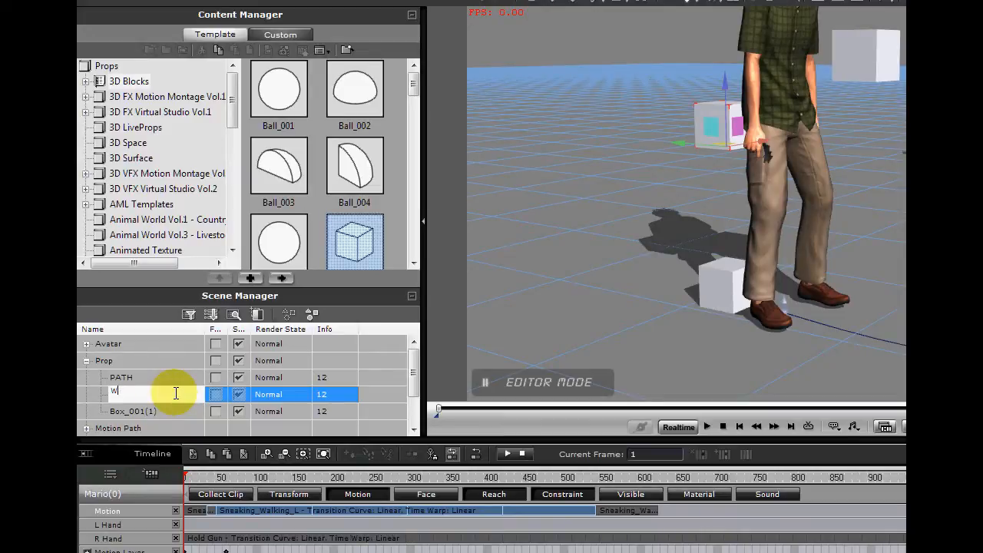
type("WAIST")
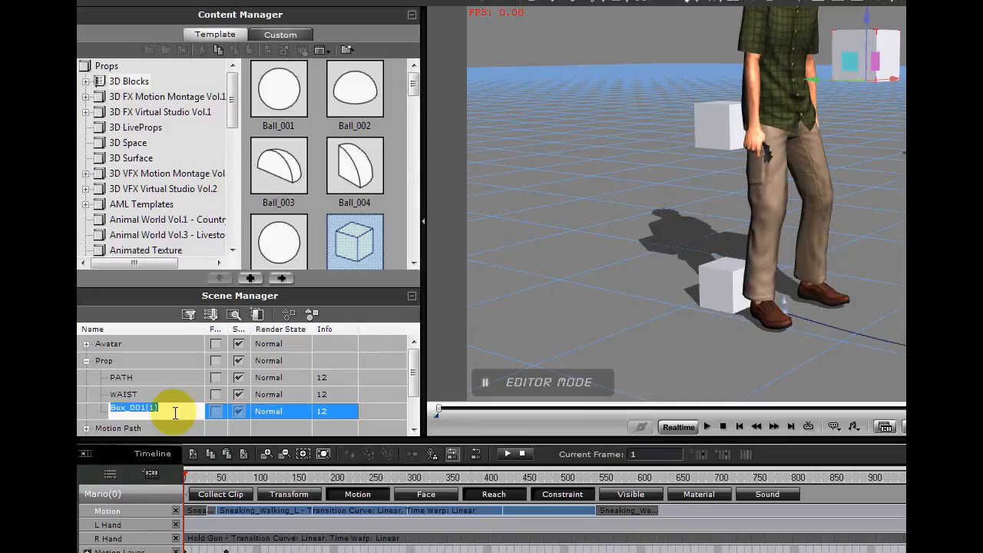
type("HAND")
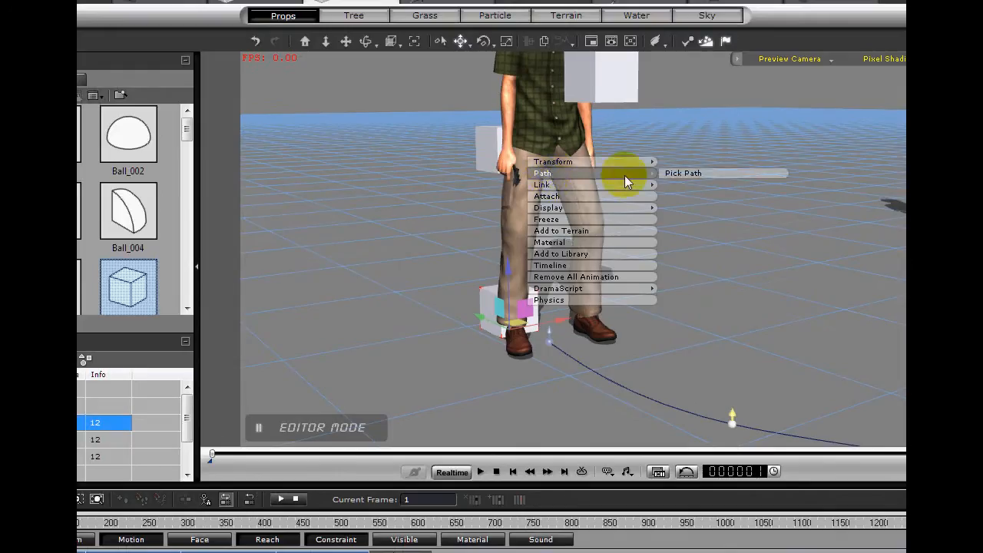
Attach the avatar to the curved motion path via Path > Pick Path
left_click(551, 341)
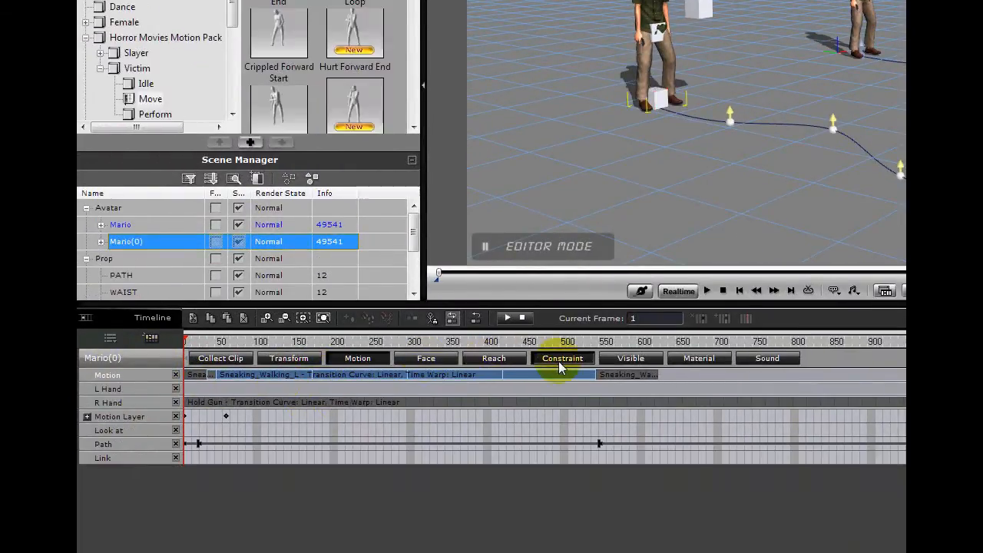
Show the avatar's Constraint track and Path settings, then preview the creep along the path
left_click(357, 357)
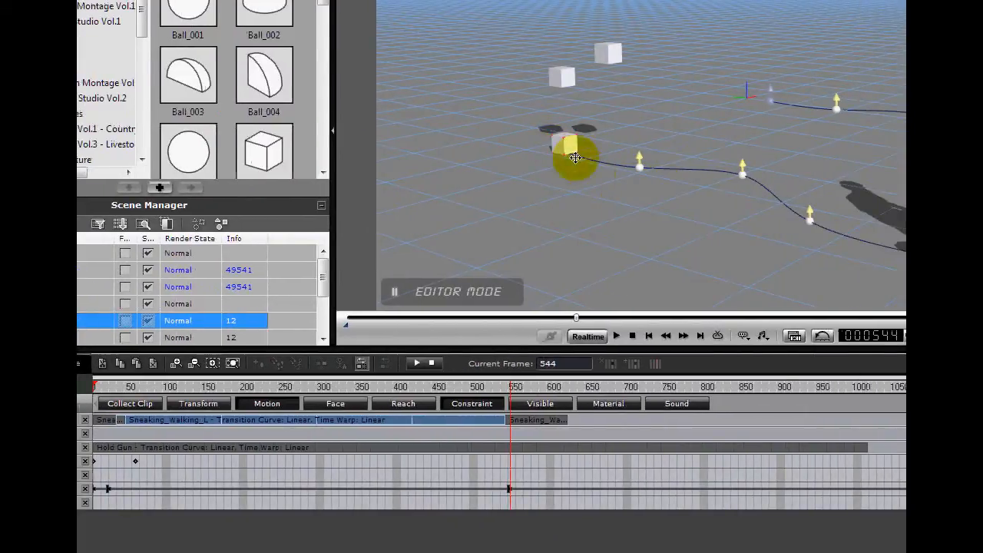
right_click(574, 150)
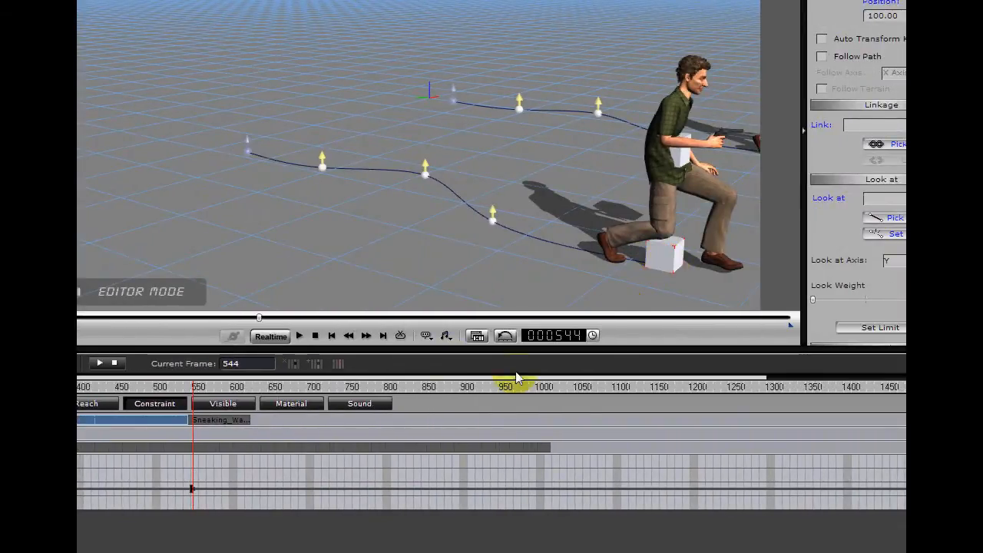
left_click(298, 335)
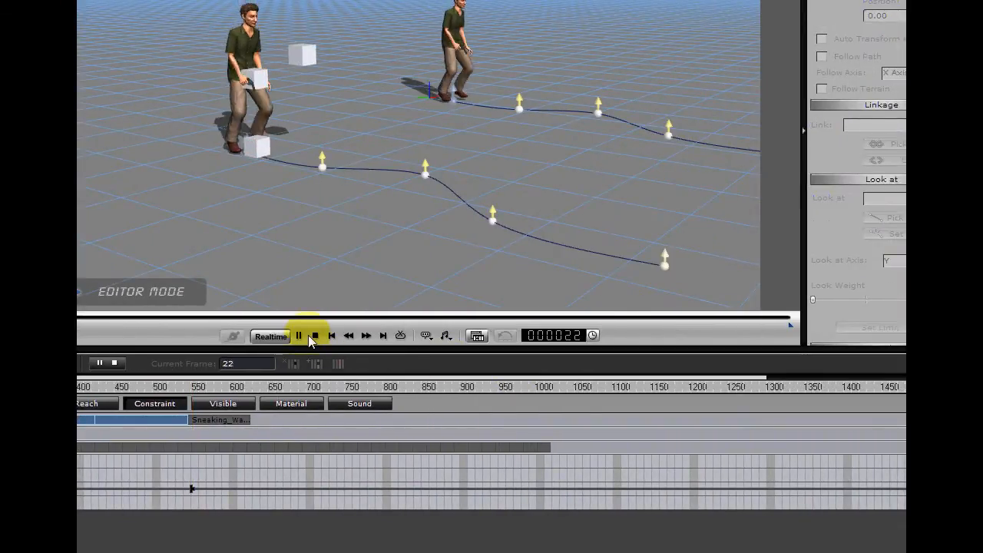
left_click(298, 335)
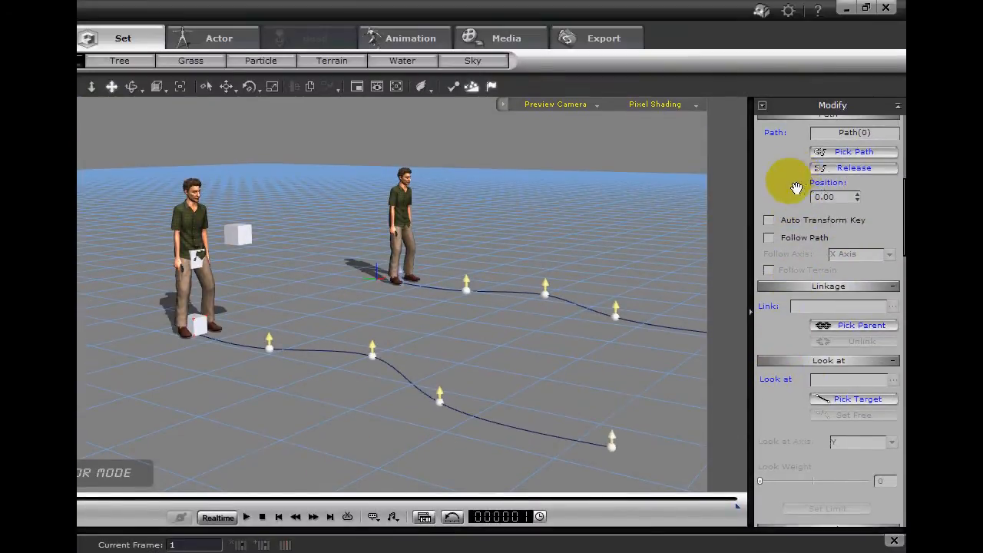
Enable Follow Path with Follow Axis set to -Y Axis and preview the walk
left_click(768, 246)
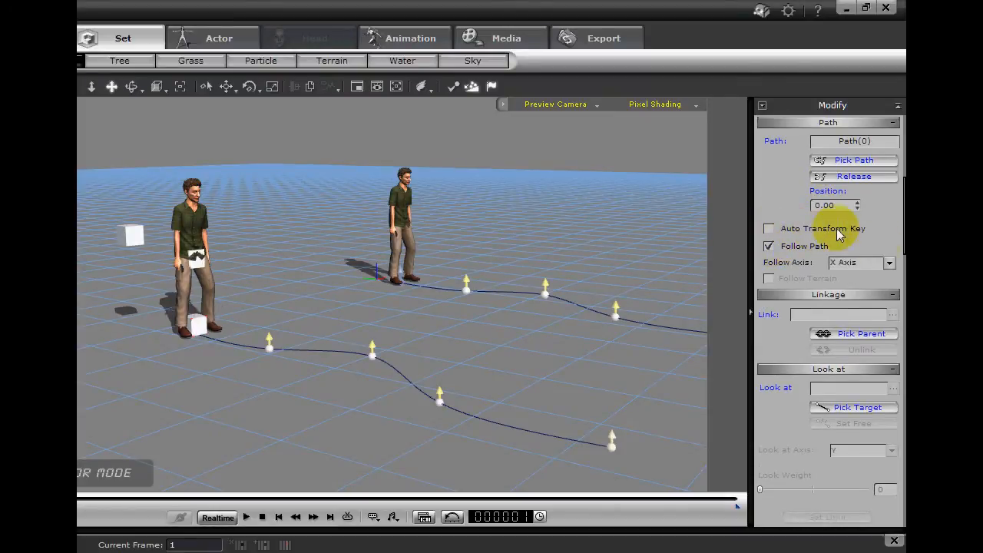
left_click(887, 263)
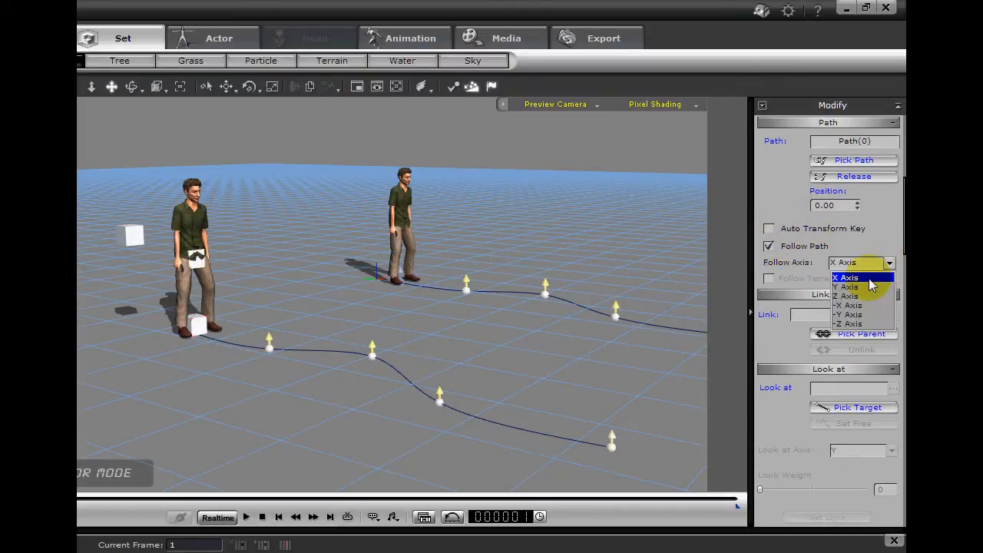
left_click(847, 313)
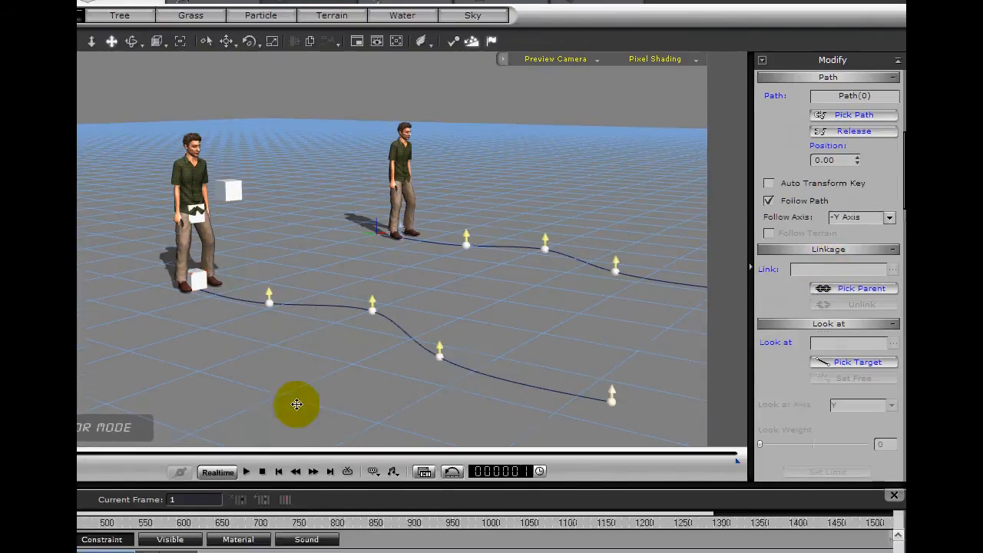
left_click(246, 471)
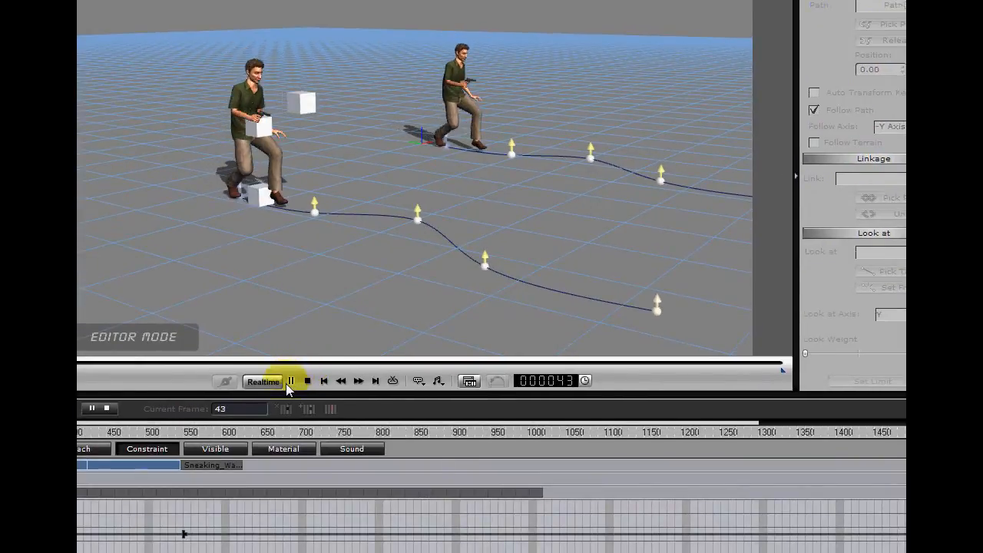
left_click(290, 381)
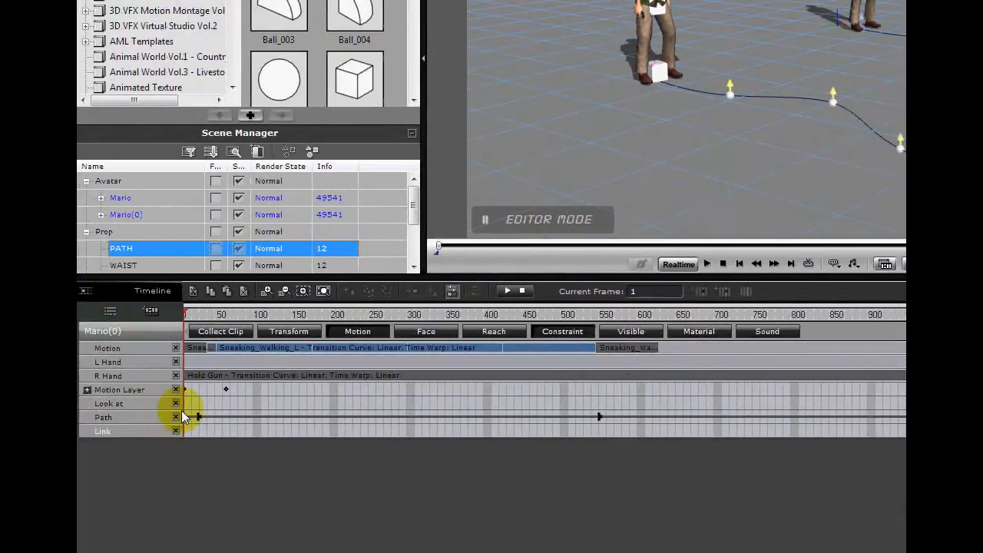
mouse_move(198, 418)
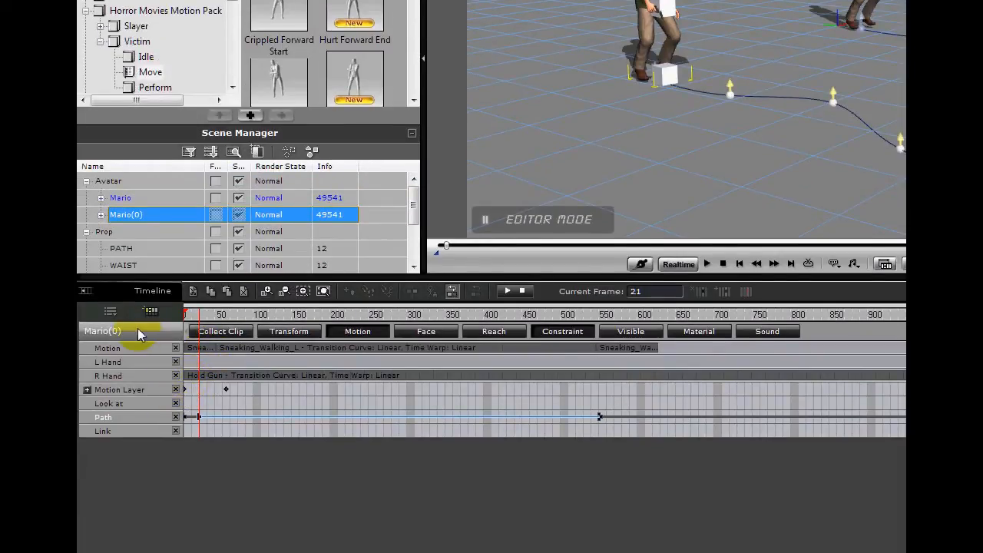
Add the PATH prop's tracks beneath the avatar's and inspect its Path track
left_click(111, 311)
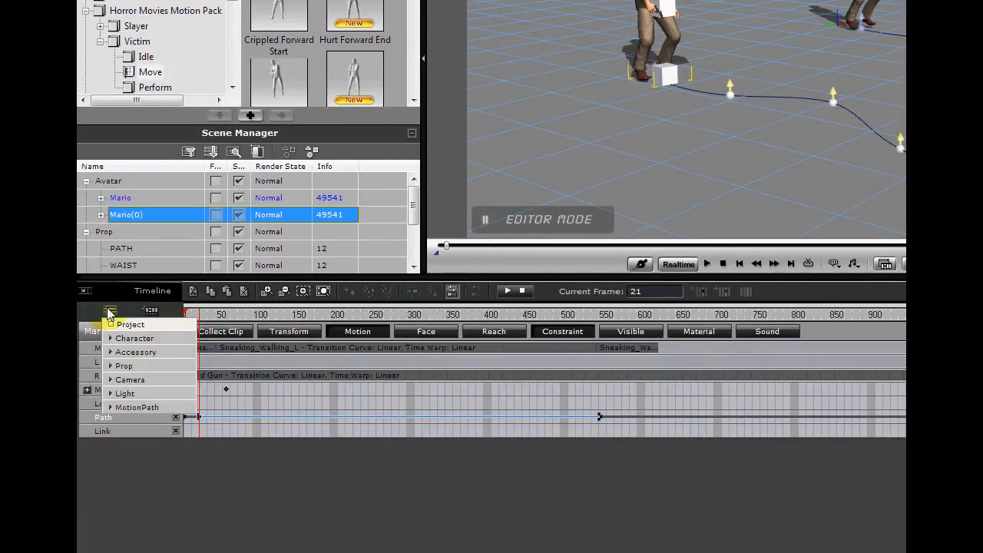
left_click(123, 366)
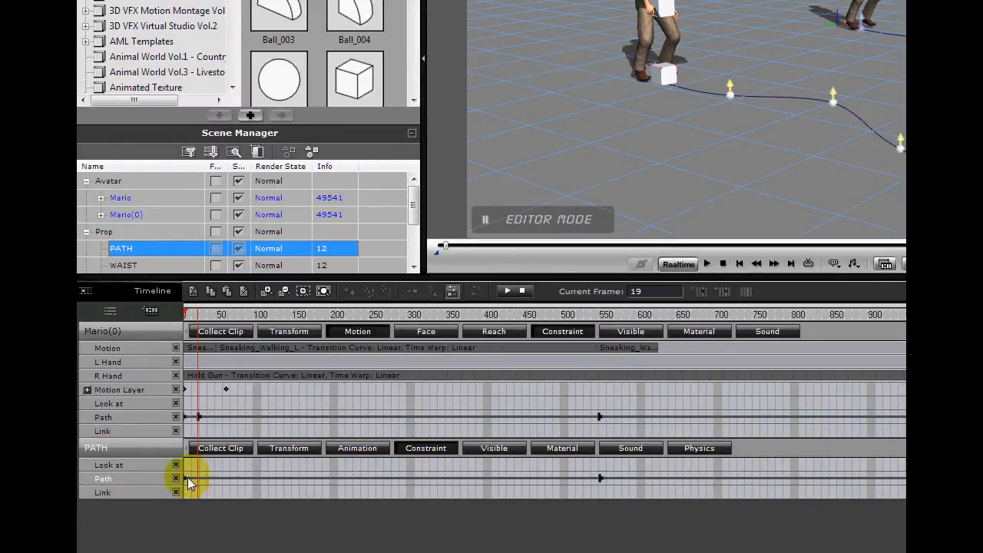
right_click(192, 478)
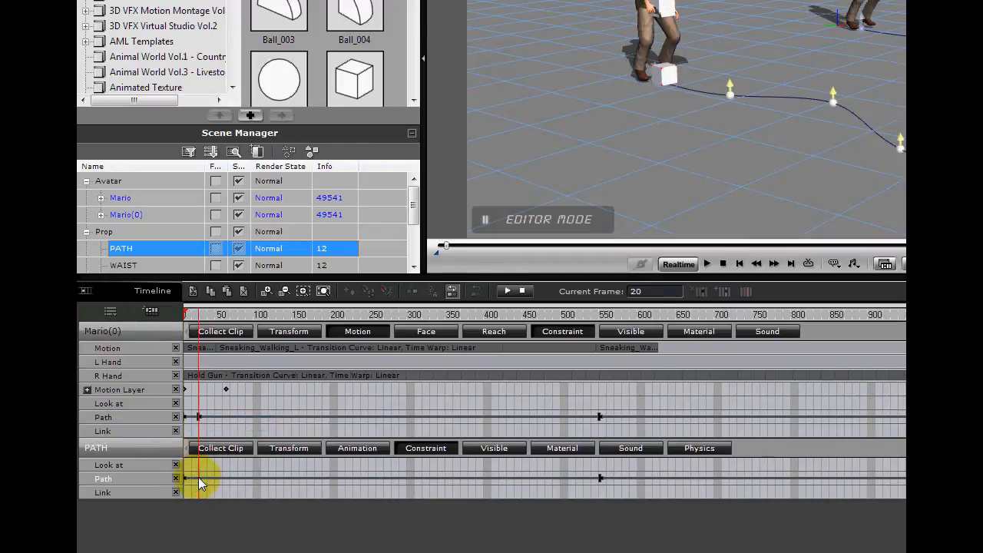
right_click(200, 478)
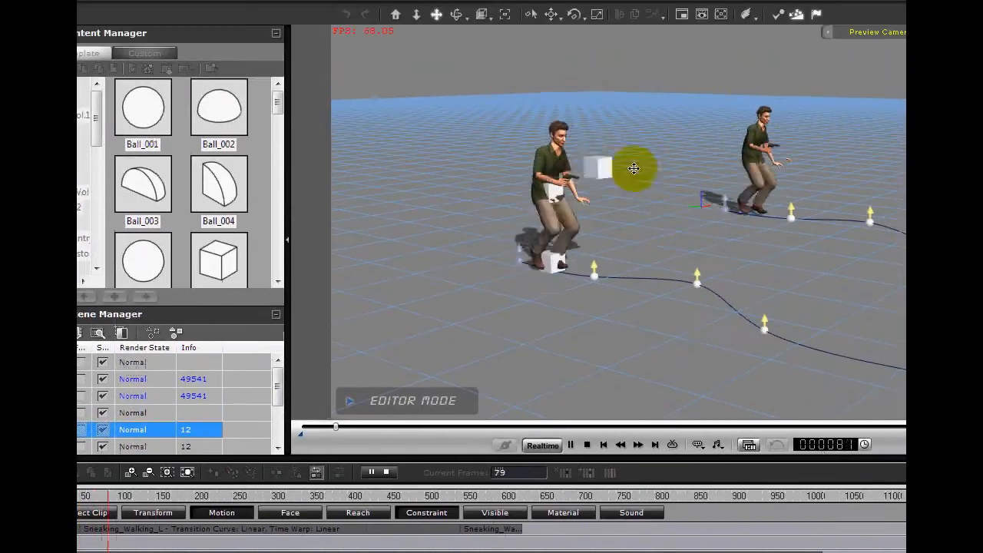
Preview the creeping walk with the PATH box travelling along and stop playback
left_click(571, 354)
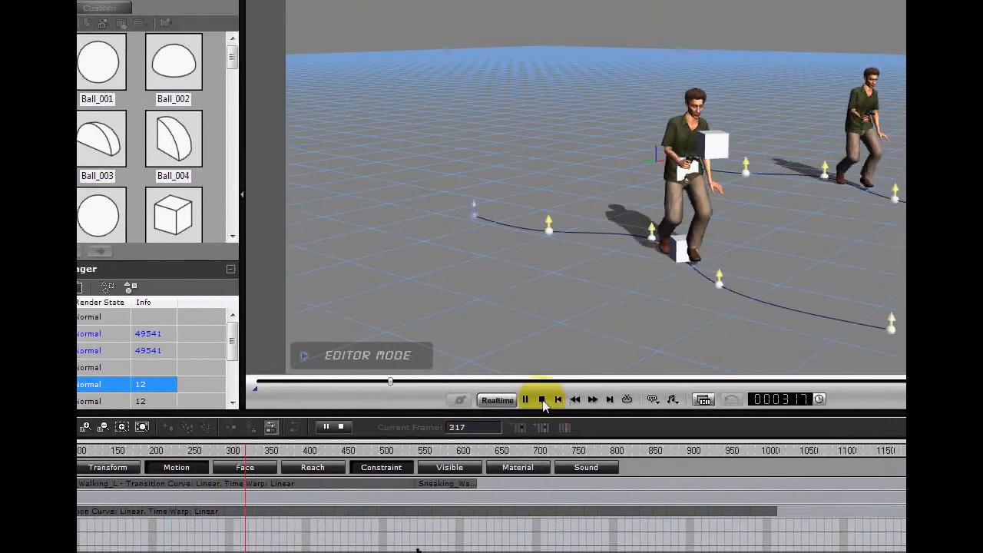
left_click(558, 399)
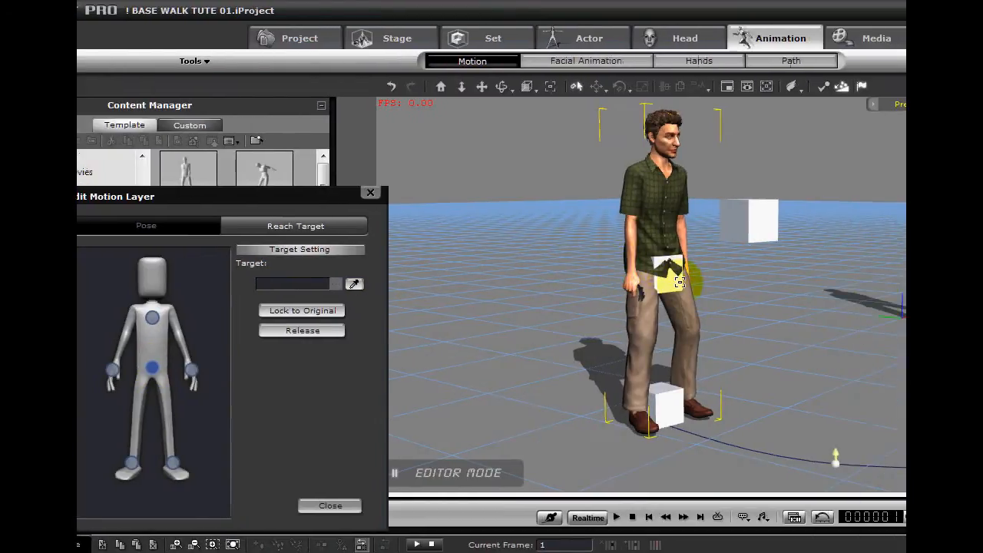
Assign WAIST as the waist effector's reach target and preview the result
left_click(152, 367)
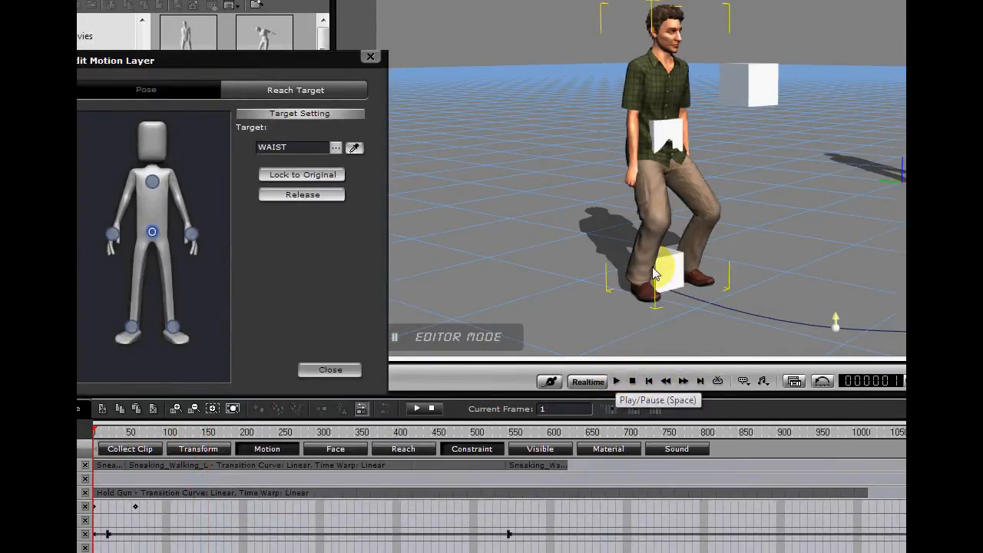
left_click(616, 381)
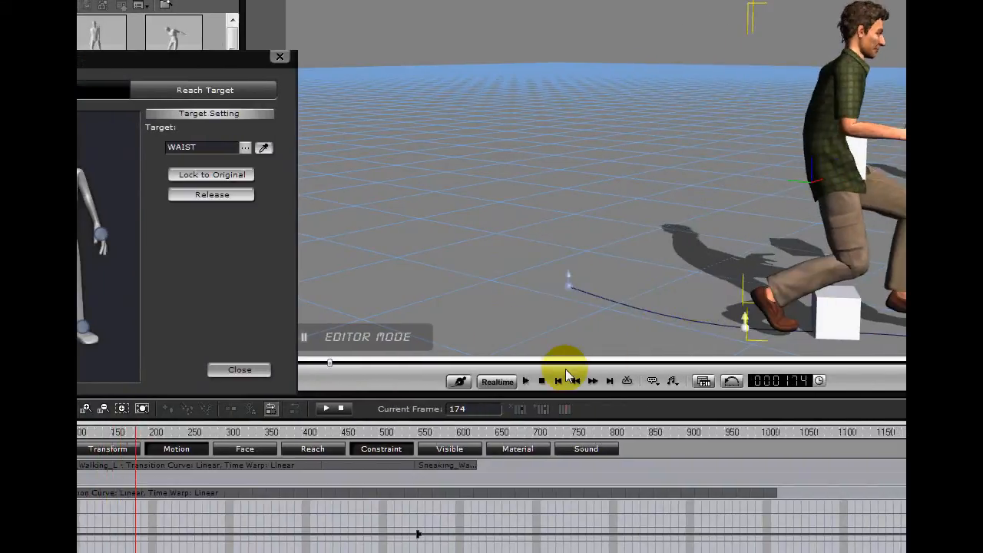
left_click(559, 380)
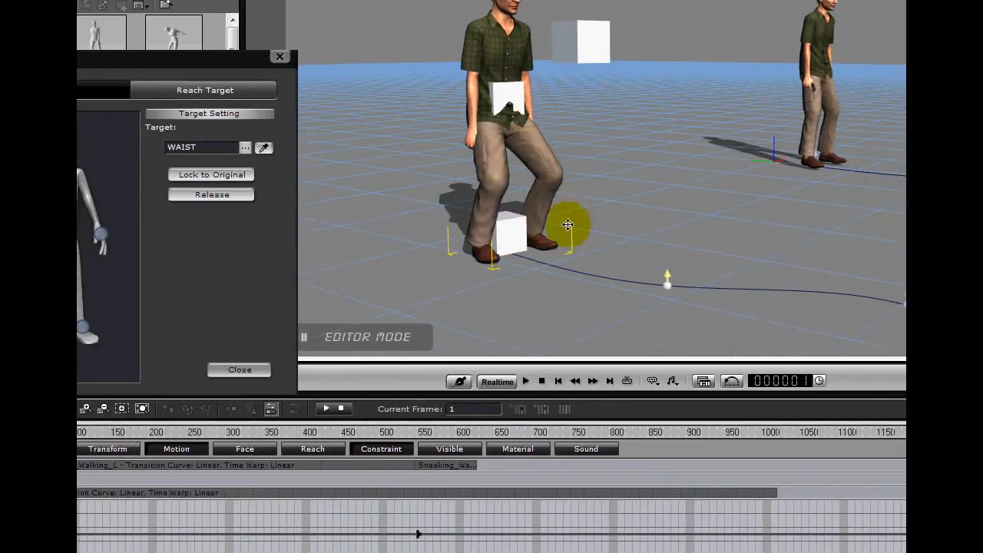
Close the motion layer editor, leaving the reach-target tracks listed
left_click(326, 408)
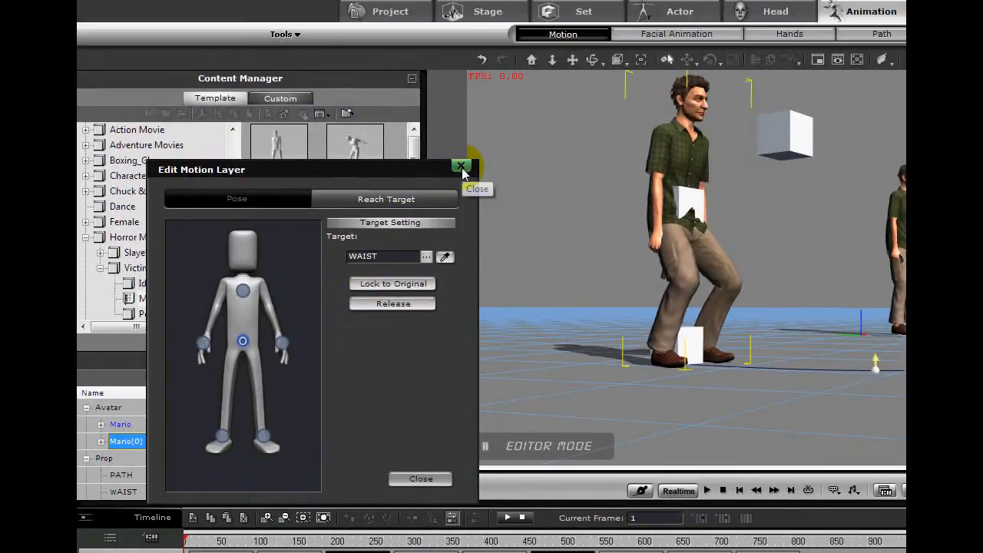
left_click(461, 165)
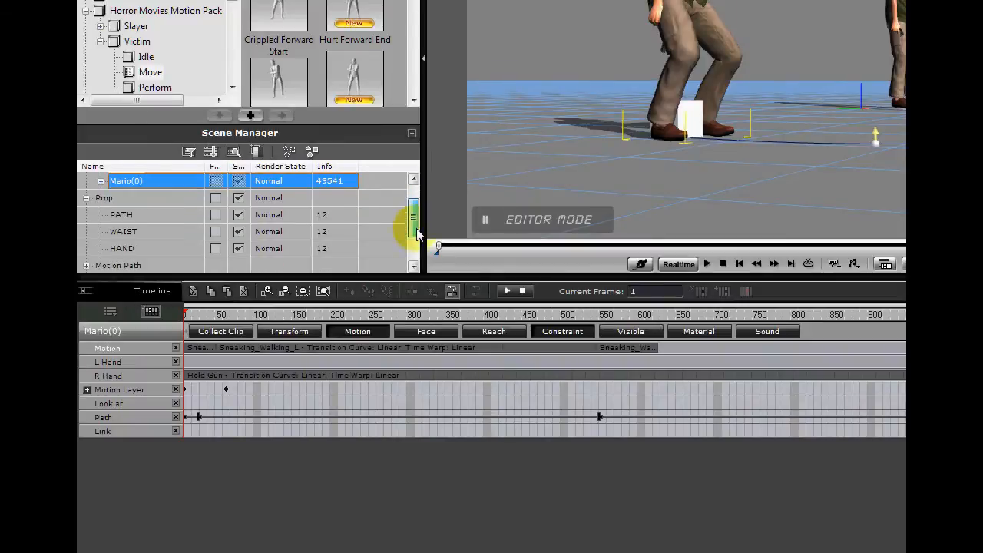
Select the WAIST prop so its Transform, Animation and Constraint tracks show in the timeline
left_click(123, 230)
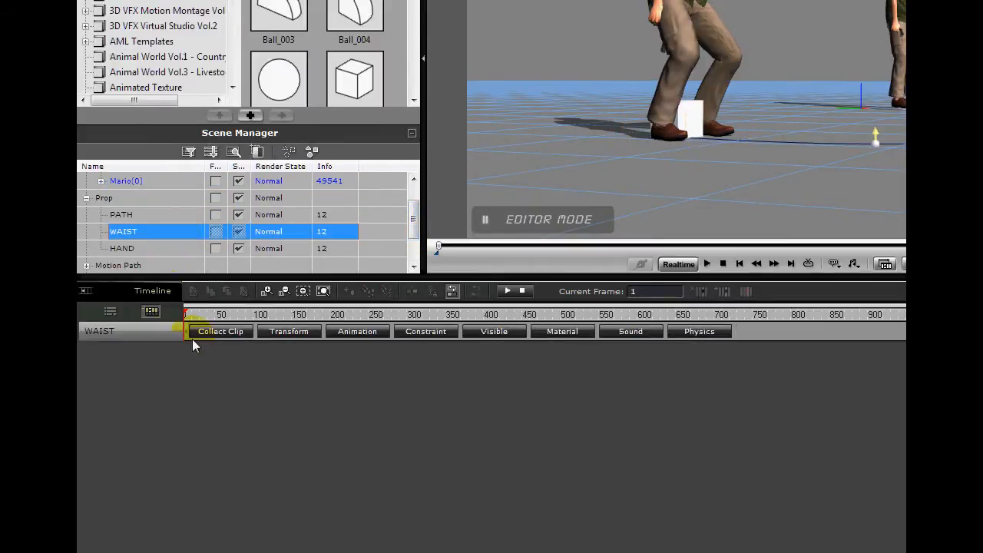
left_click(289, 332)
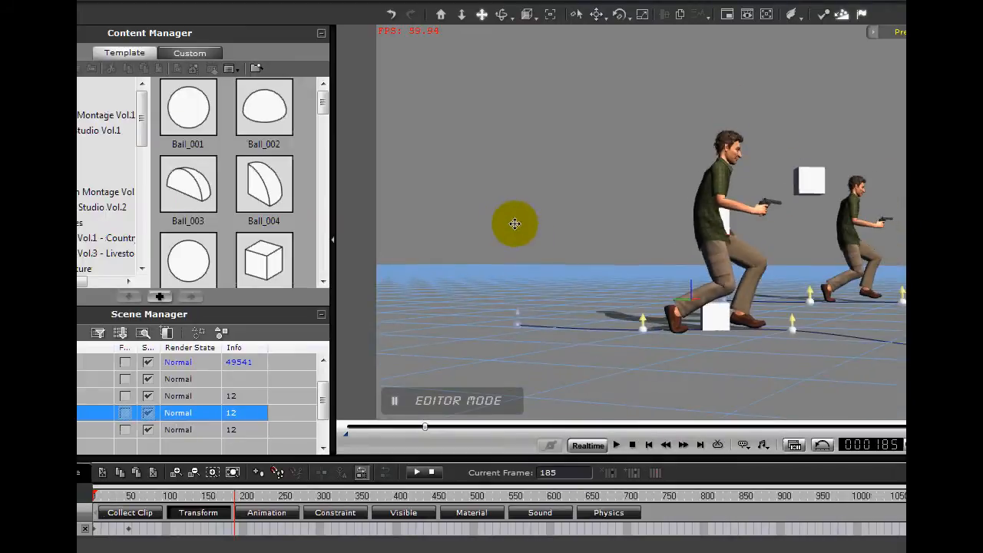
Zoom in on the creeping avatars and replay the gun-carrying crouch-walk from frame 1 several times
left_click_drag(515, 225, 616, 322)
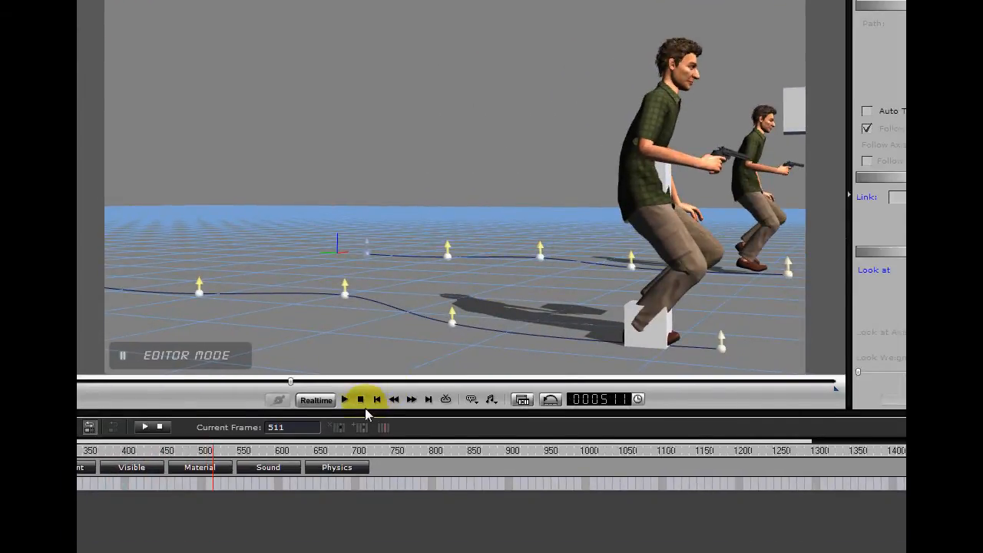
left_click(378, 399)
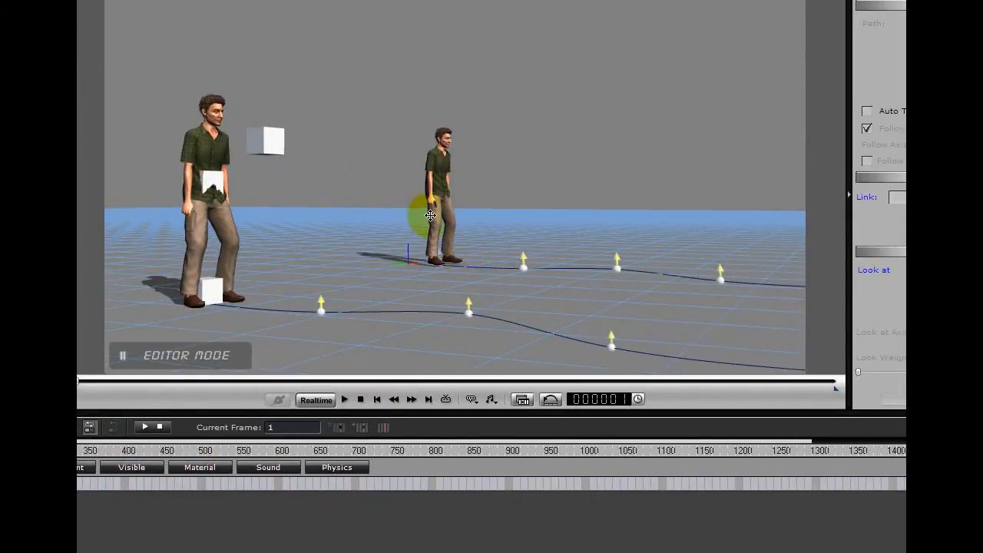
left_click(344, 400)
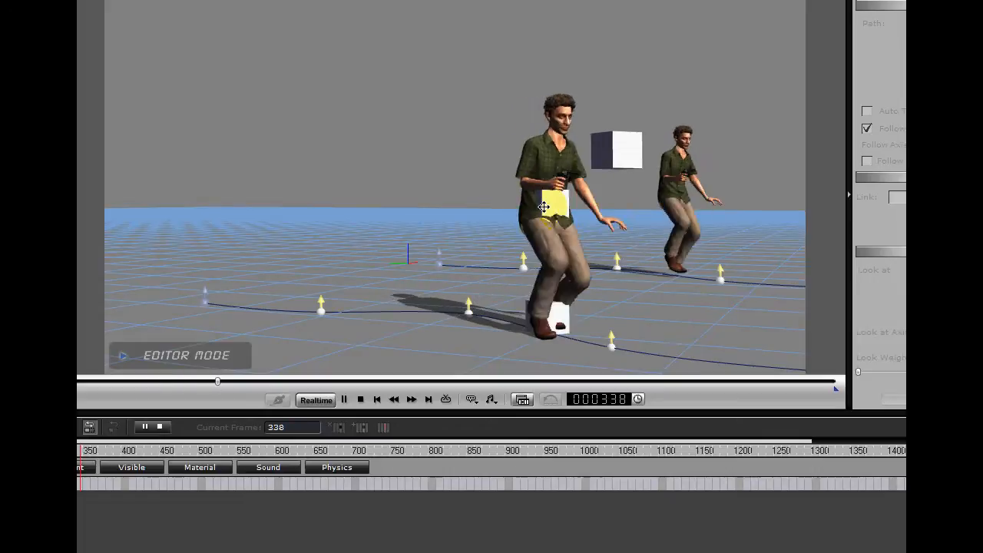
left_click(361, 400)
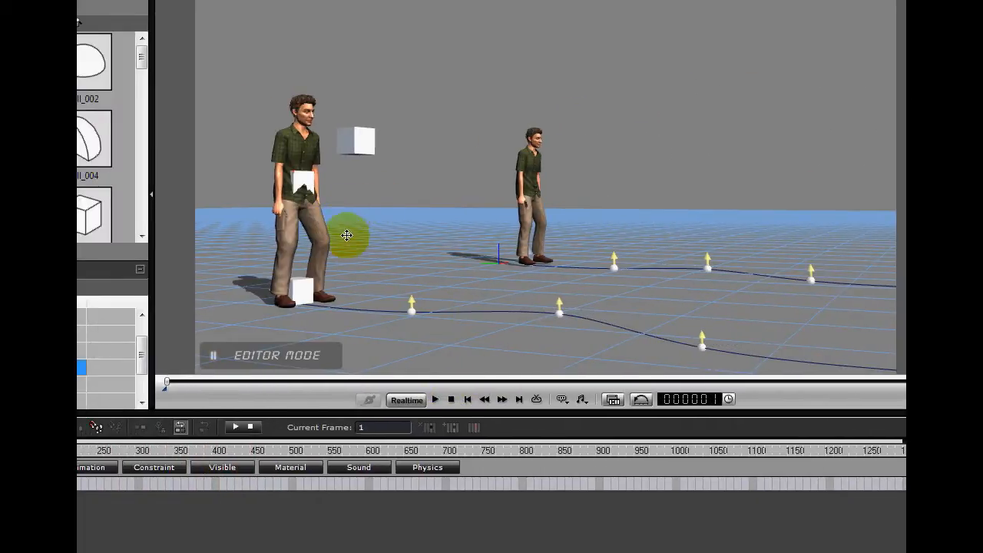
left_click(433, 399)
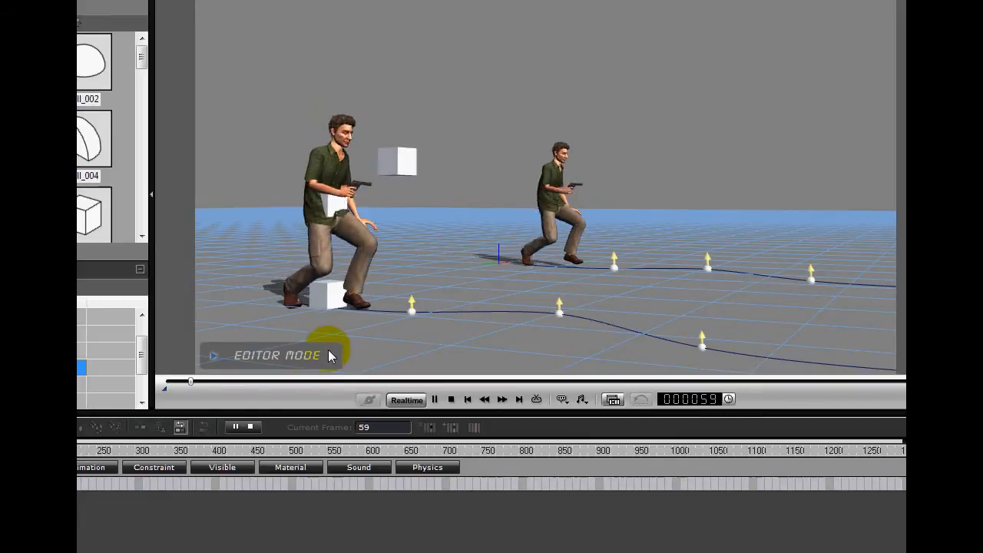
left_click(433, 399)
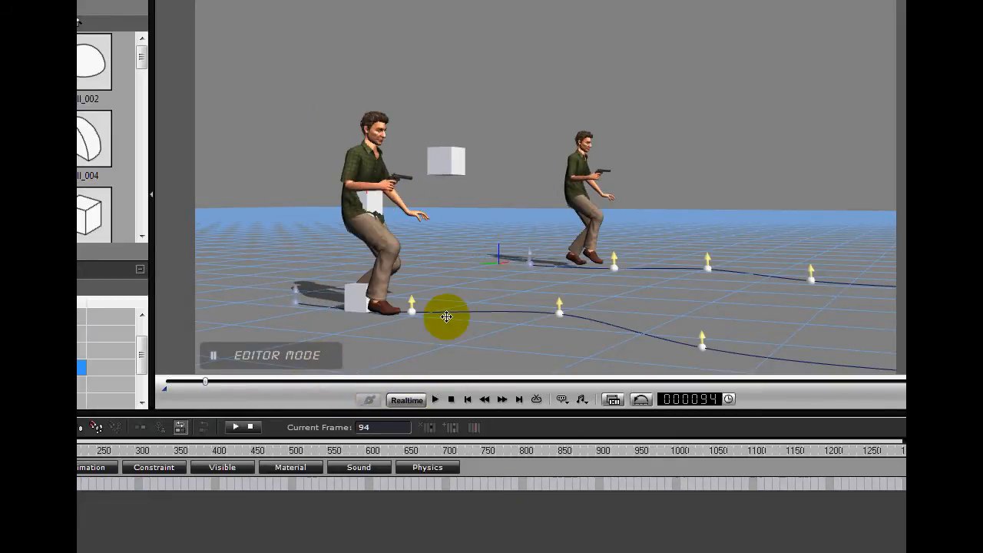
left_click(433, 399)
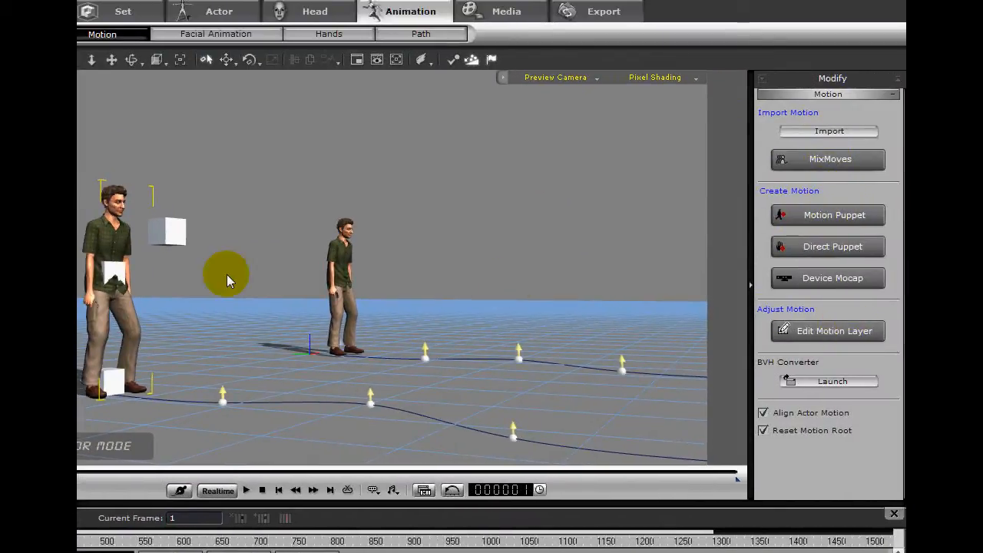
In Edit Motion Layer, set the hand's reach target to the HAND box prop
left_click(828, 331)
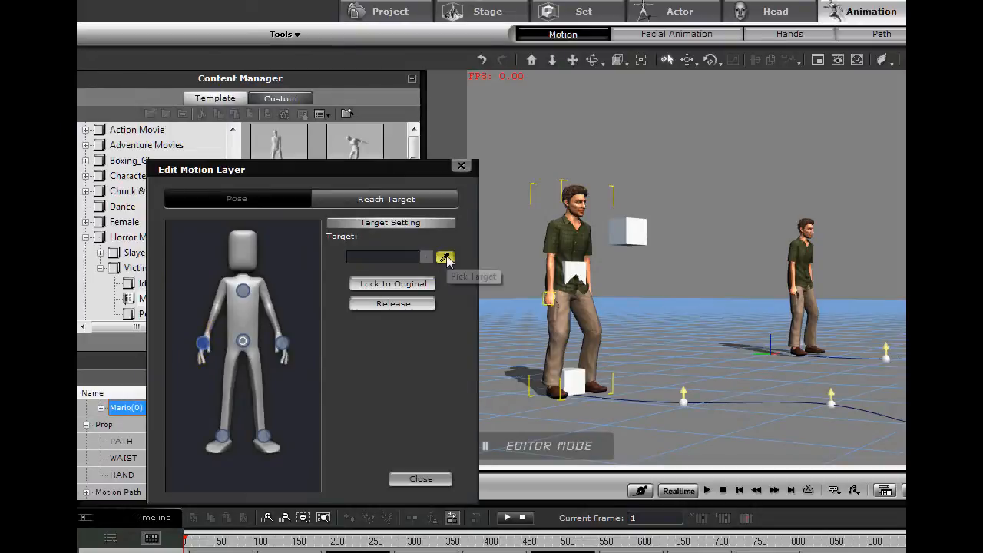
left_click(446, 258)
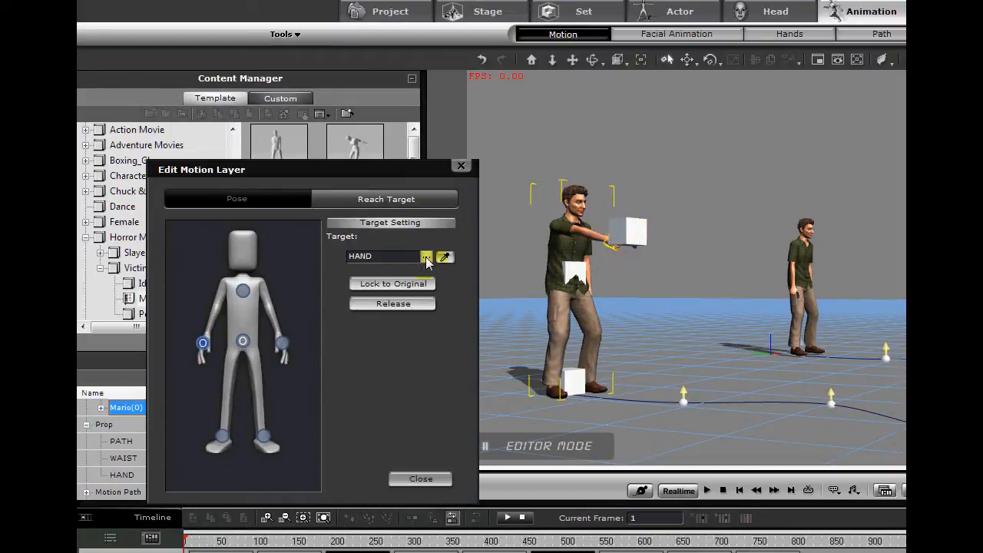
left_click(428, 257)
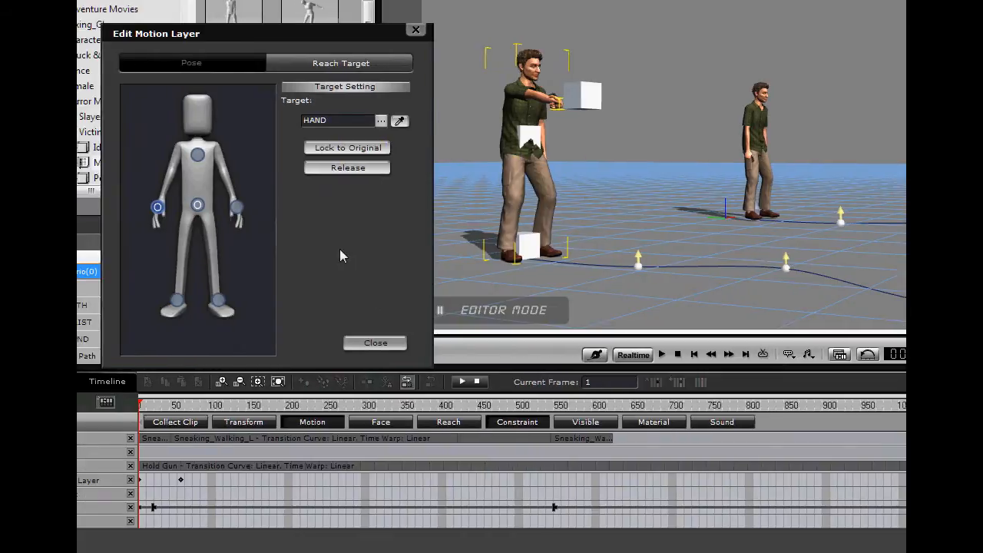
left_click(375, 342)
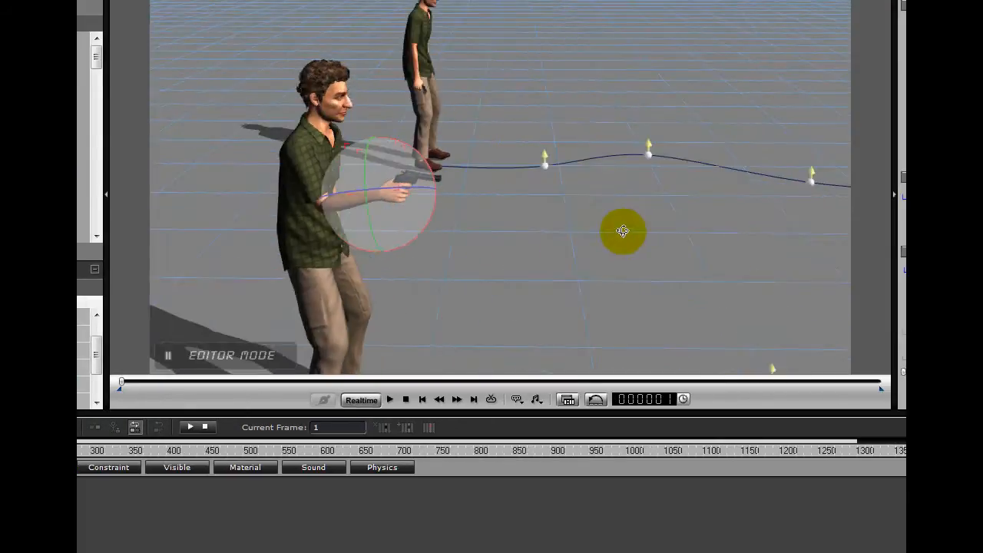
Close motion-layer editing and seat the gun pointing forward in the avatar's reaching hand
left_click(391, 399)
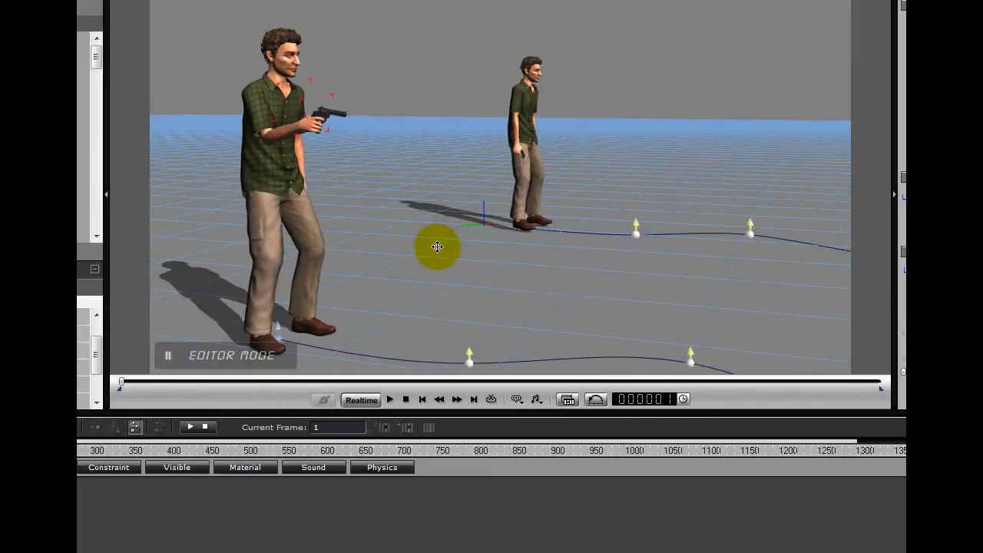
left_click(390, 399)
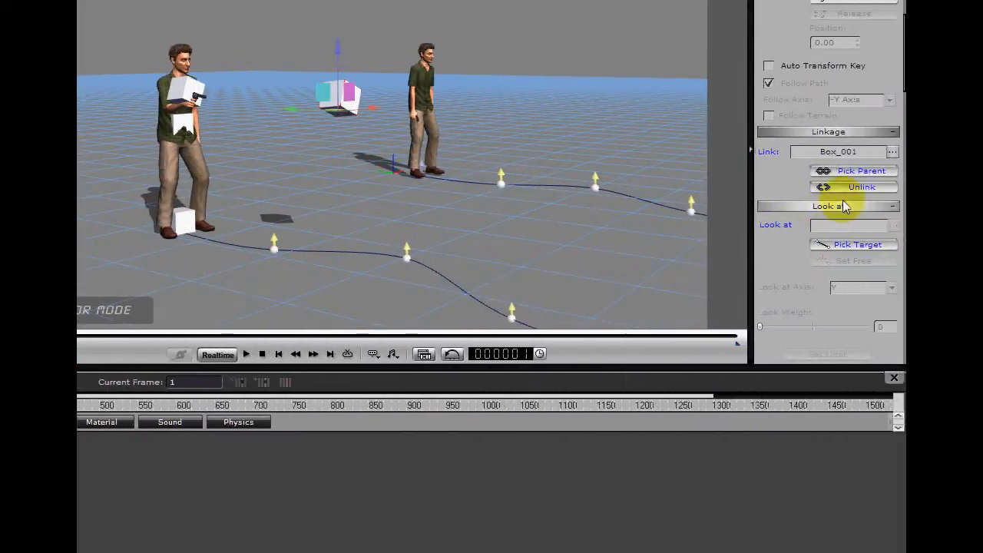
Set the gun's Look at target to Box_001 and choose a different look-at axis
left_click(860, 188)
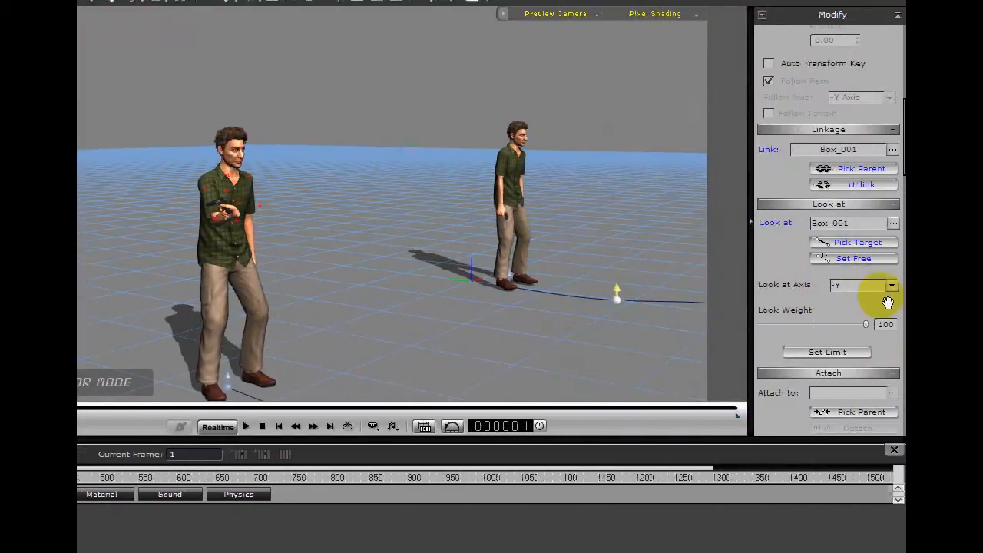
left_click(891, 284)
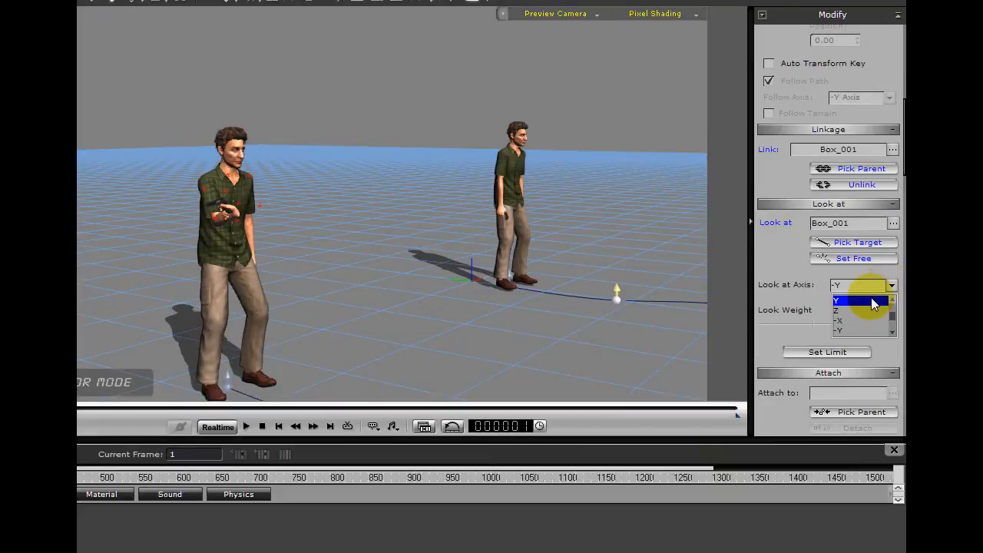
left_click(838, 300)
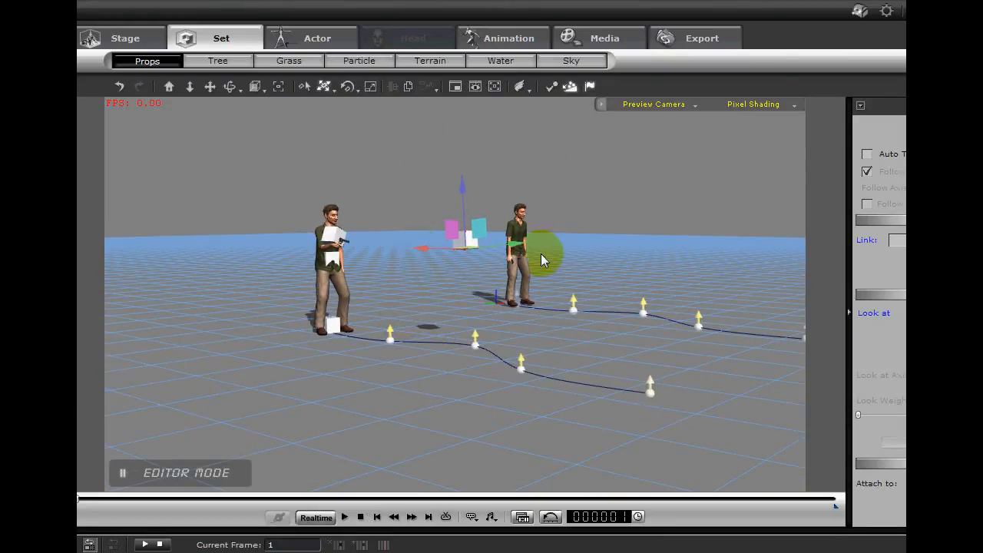
Move the look-at target box into place, switch to Camera(0) and play the aiming preview
left_click_drag(541, 258, 644, 283)
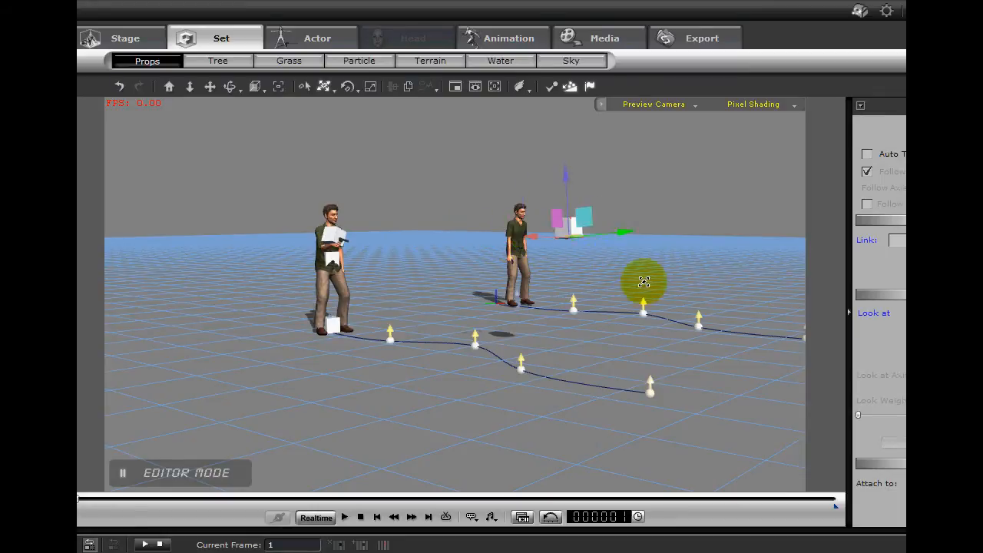
left_click_drag(644, 281, 592, 166)
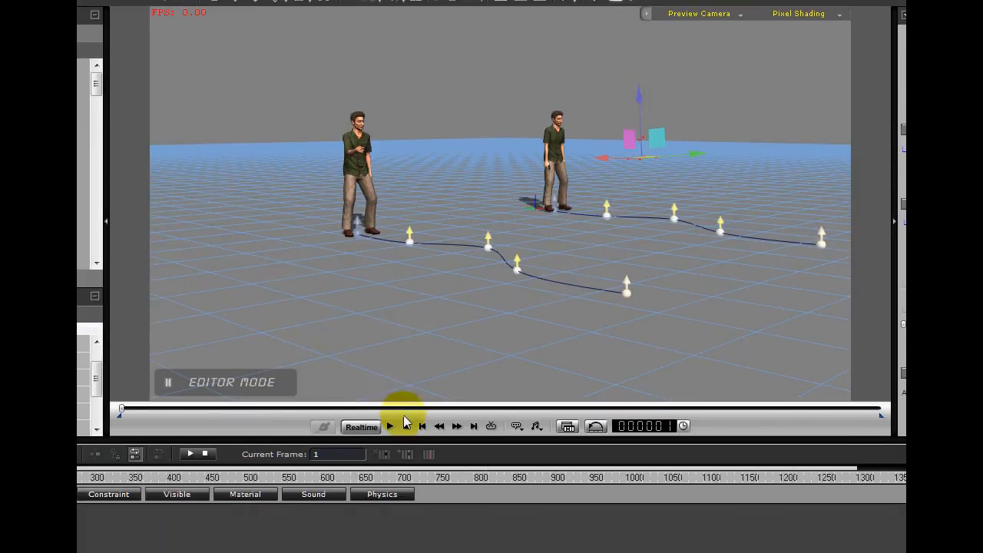
left_click(390, 427)
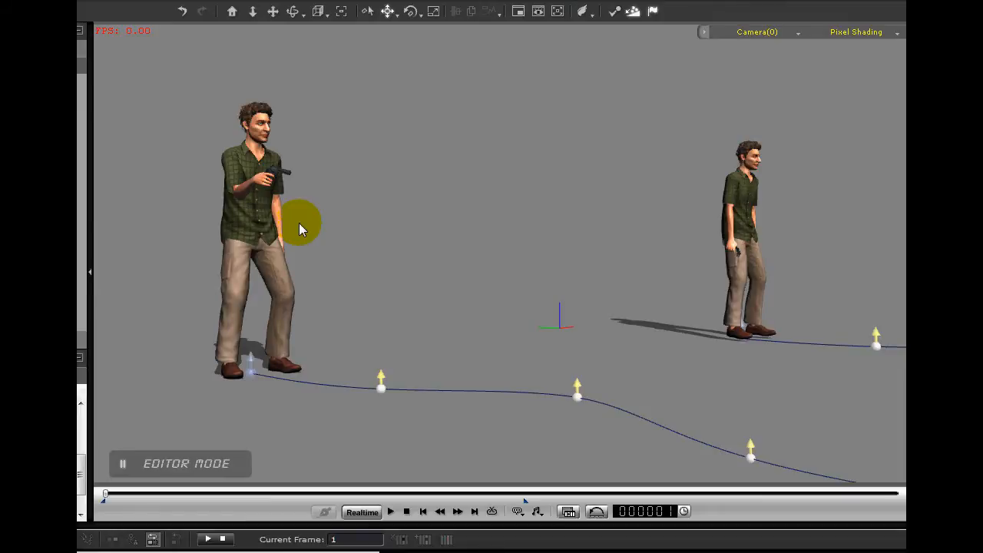
left_click(390, 509)
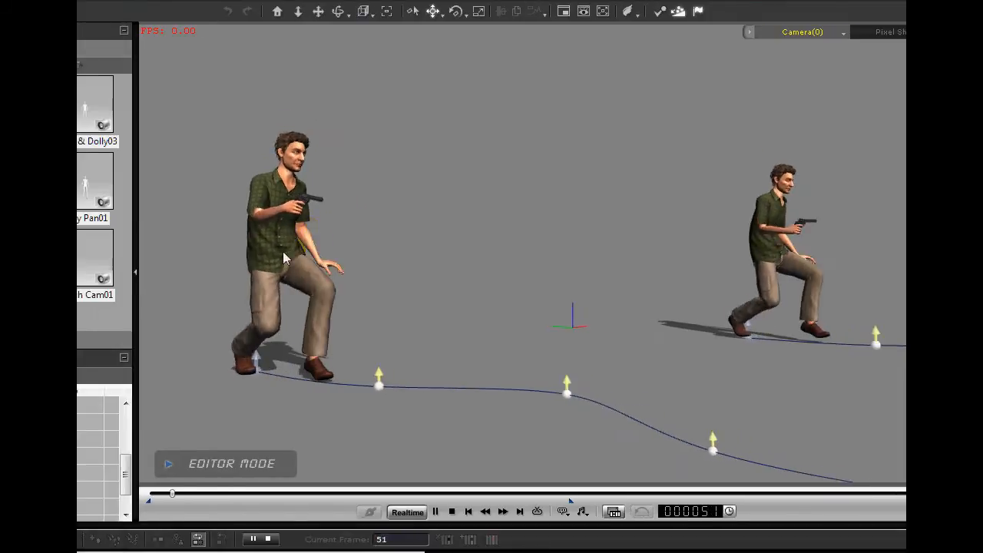